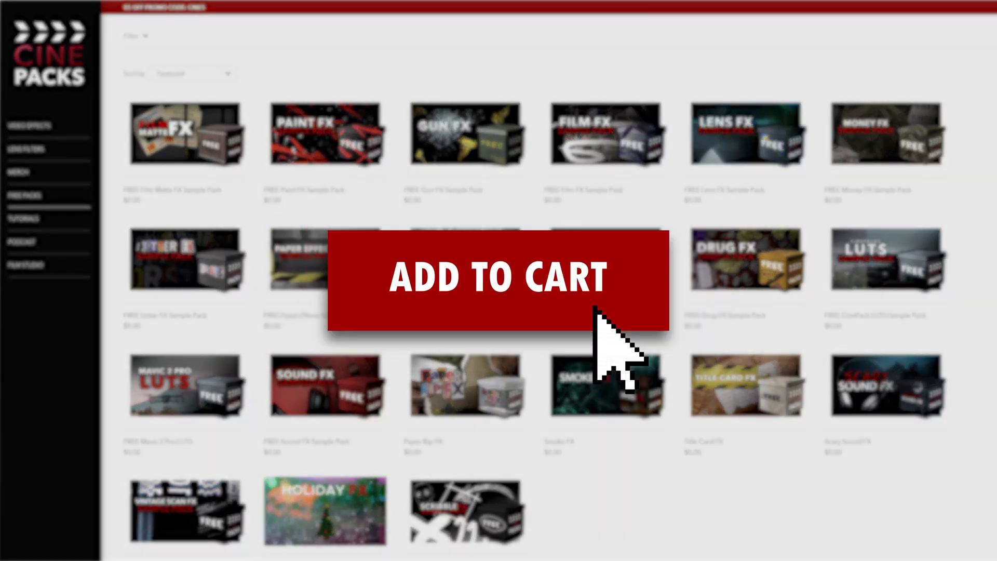
- Add the free CinePacks LUTs sample pack to the cart and continue the zero-cost checkout
{"action": "left_click", "coordinate": [497, 276]}
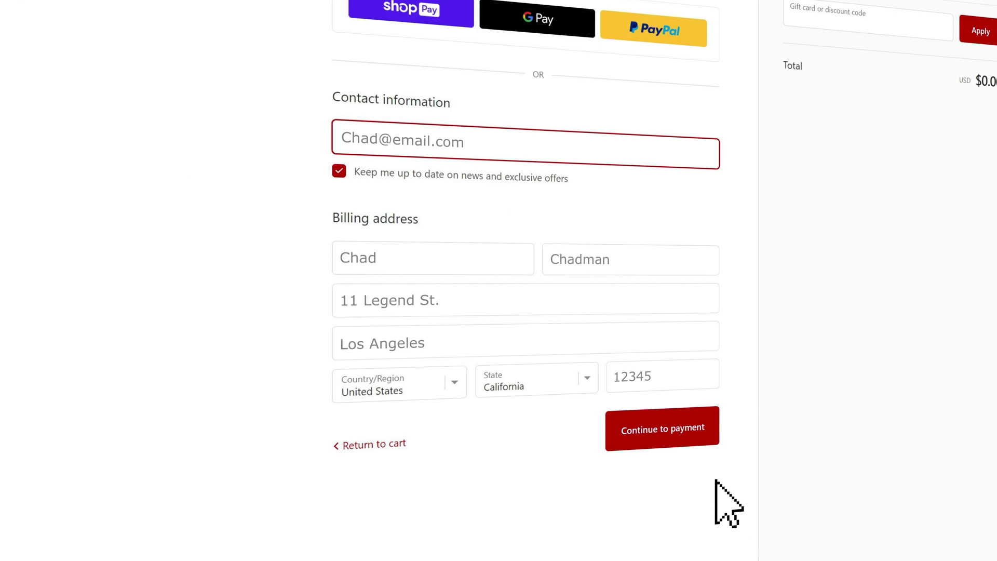
{"action": "left_click", "coordinate": [663, 427]}
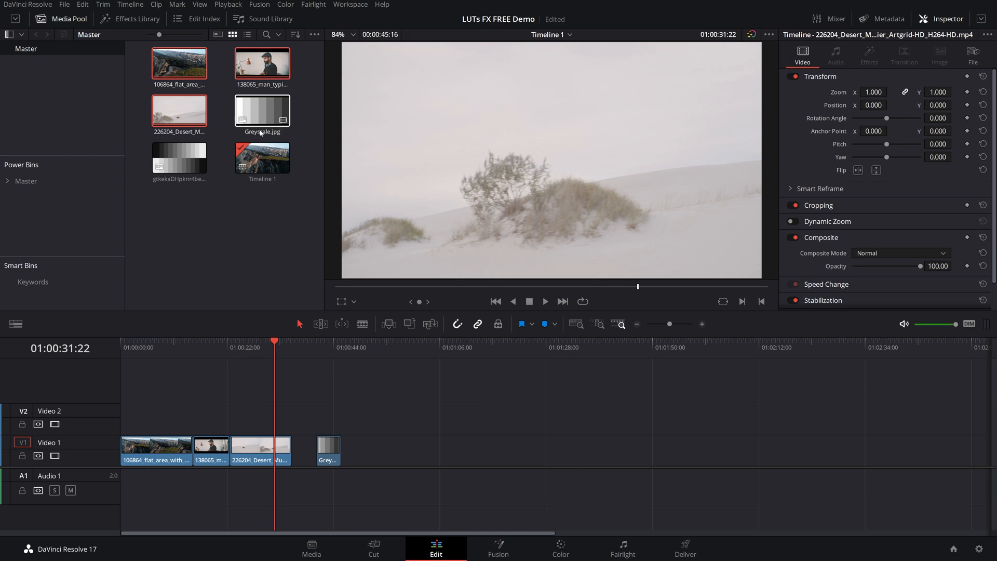
- Reach Color Management in Project Settings and reveal Resolve's LUT folder in File Explorer
{"action": "left_click", "coordinate": [69, 4]}
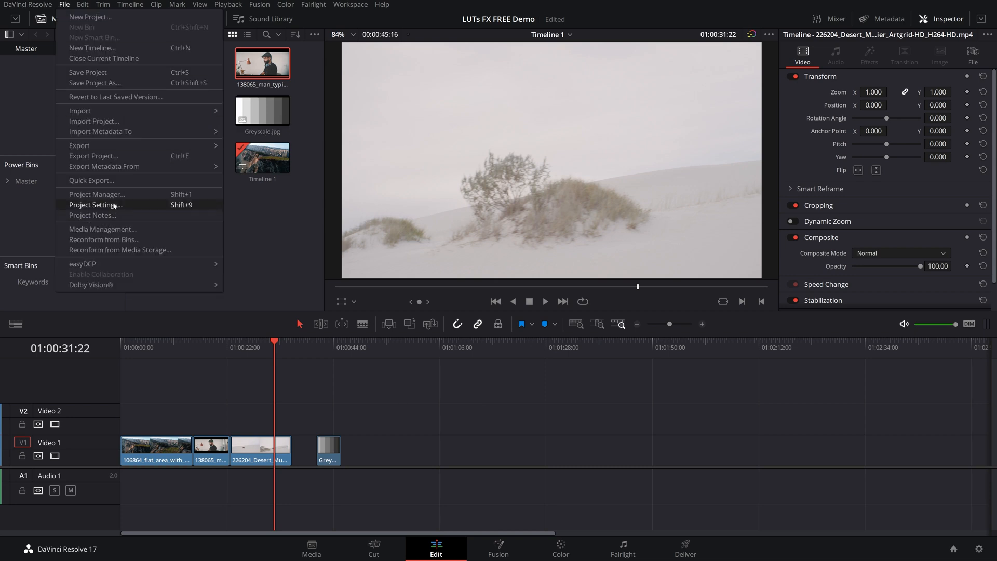
{"action": "left_click", "coordinate": [93, 204]}
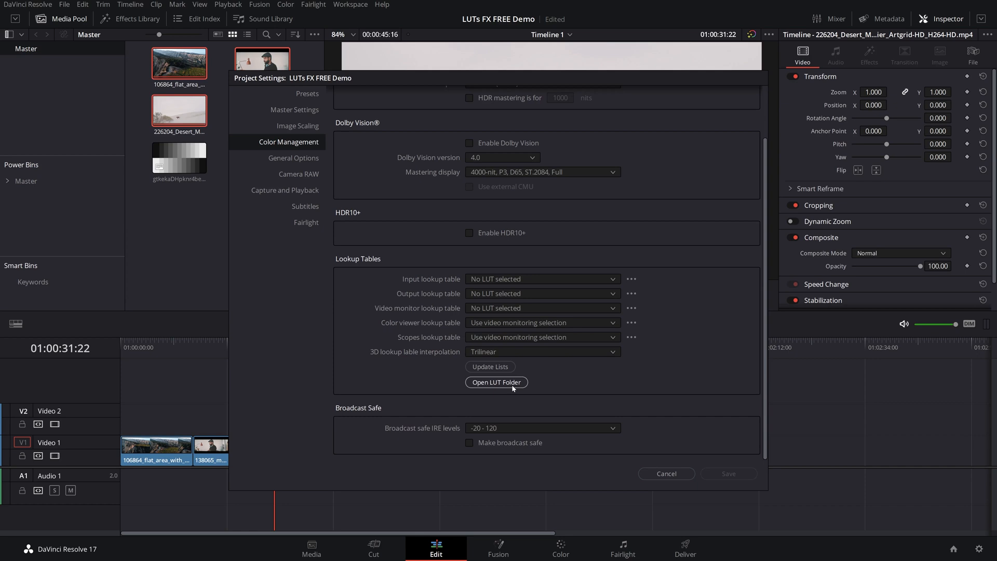
{"action": "mouse_move", "coordinate": [505, 389]}
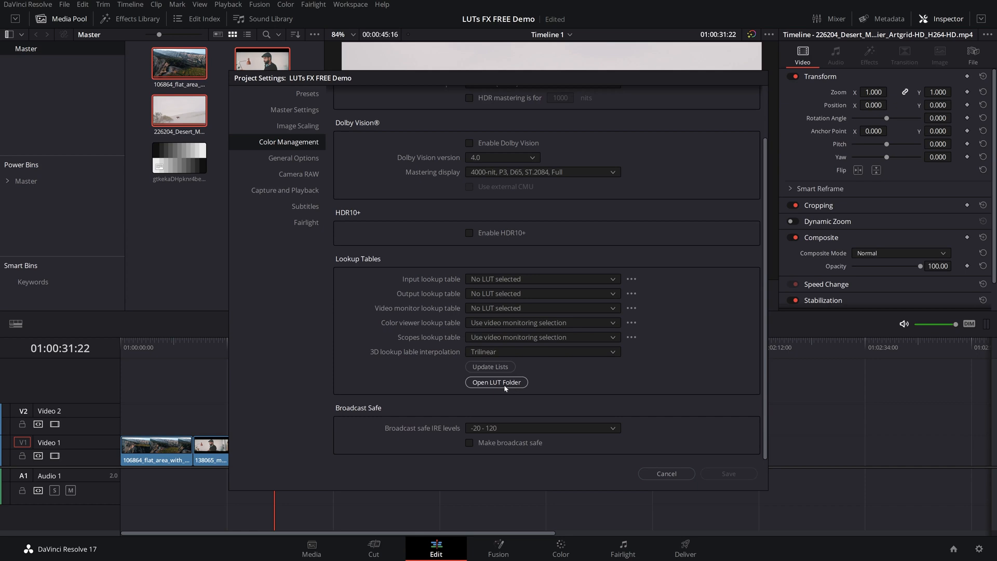
{"action": "left_click", "coordinate": [496, 382]}
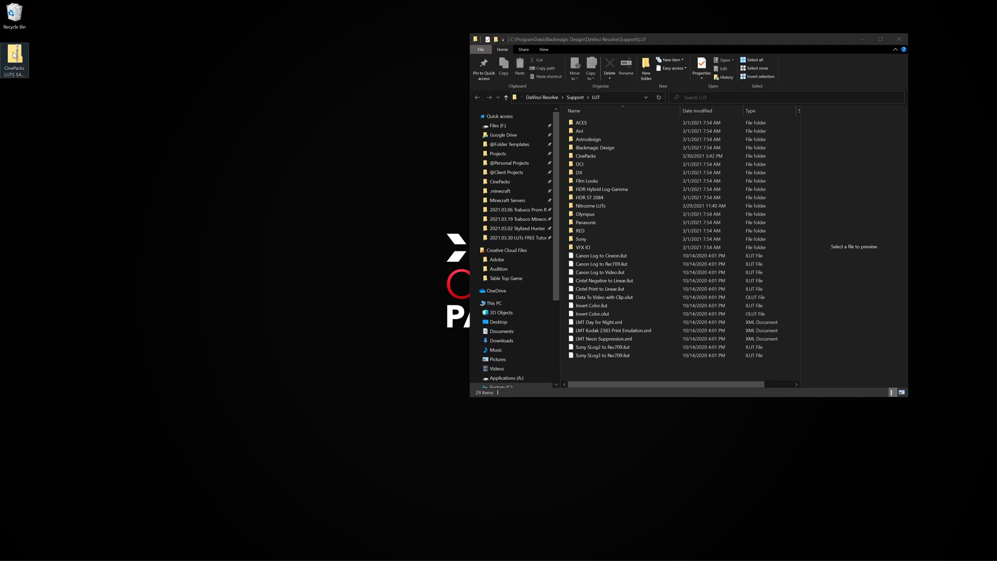
- Browse into the downloaded CinePacks LUTS SAMPLE zip and pick its Autumn .cube files to copy
{"action": "double_click", "coordinate": [16, 50]}
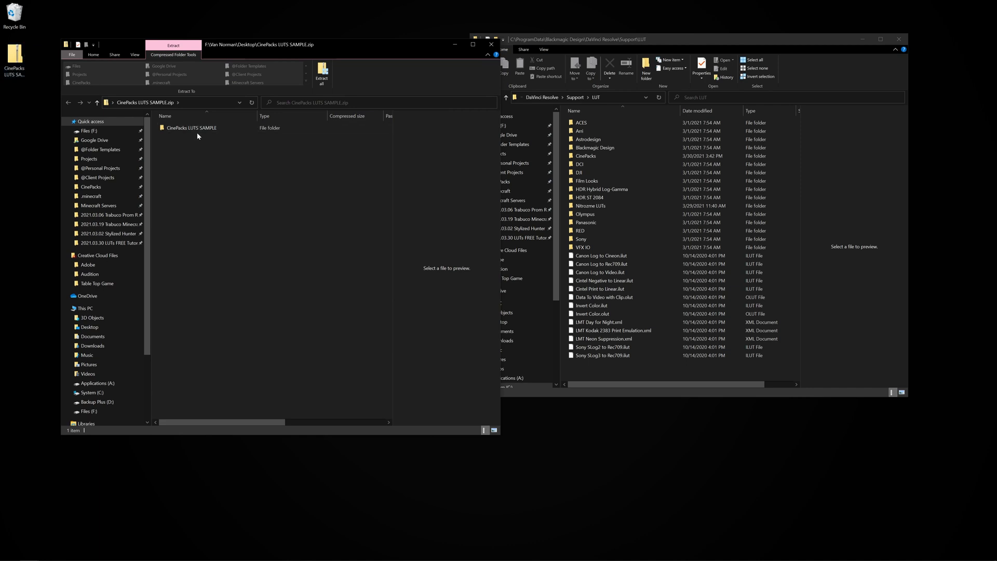
{"action": "double_click", "coordinate": [191, 128]}
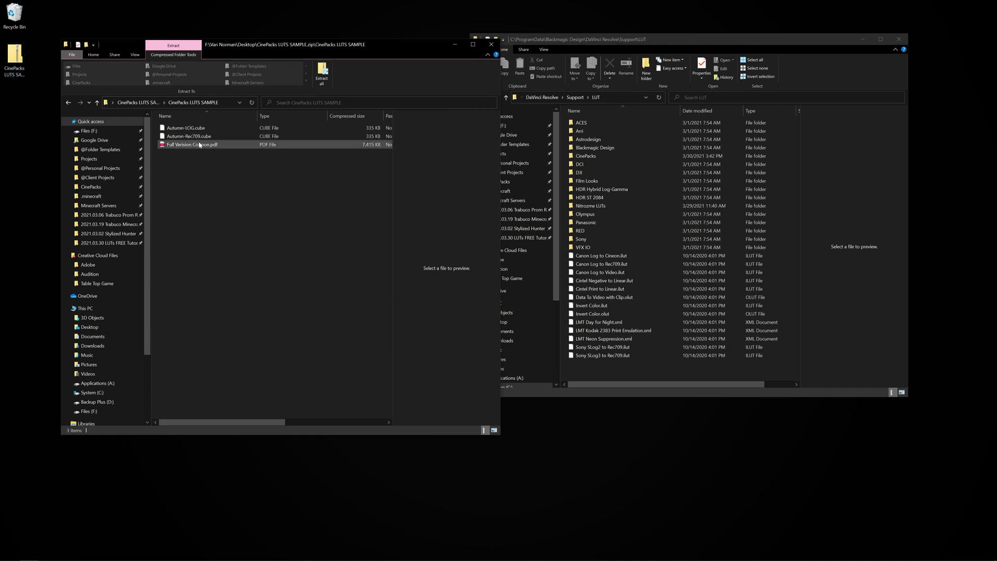
{"action": "left_click", "coordinate": [189, 135]}
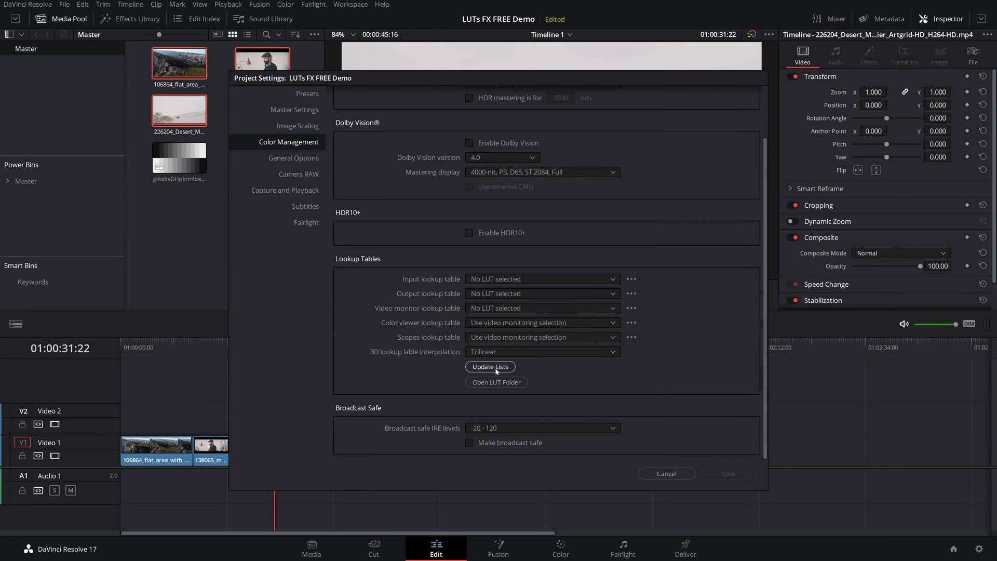
- Update and save the LUT lists, then show the LUT browser on the Color page
{"action": "left_click", "coordinate": [490, 366]}
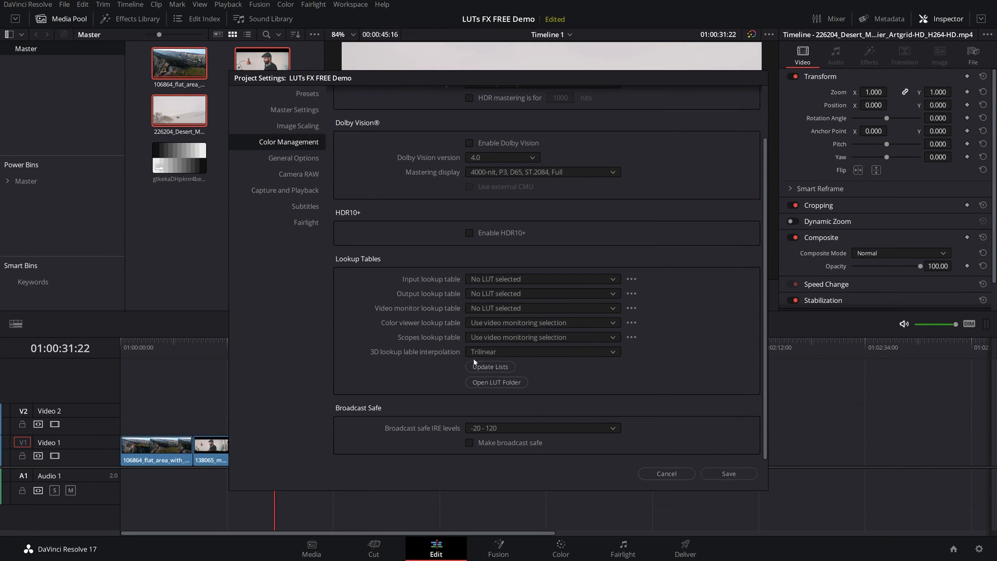
{"action": "left_click", "coordinate": [666, 474]}
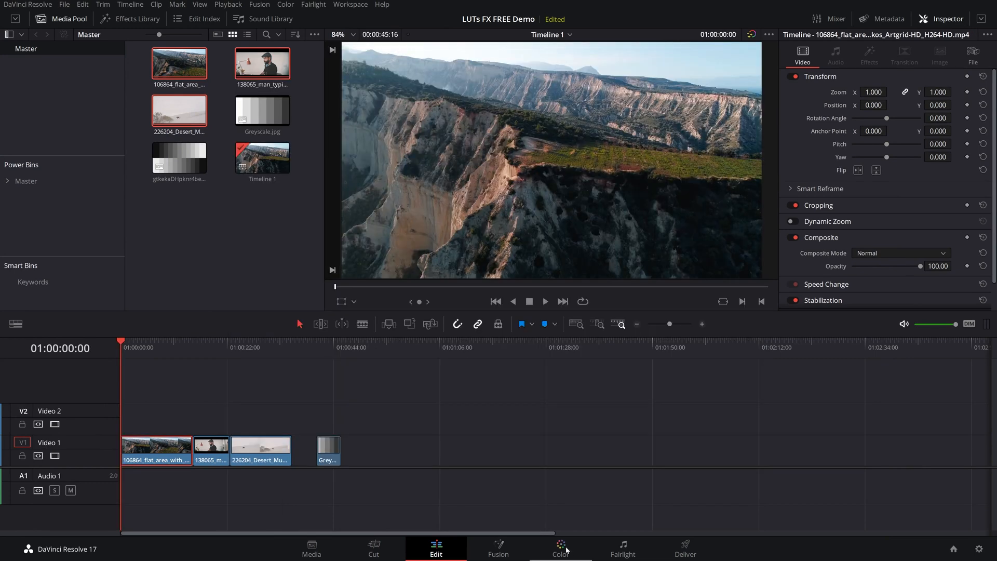
{"action": "left_click", "coordinate": [560, 554]}
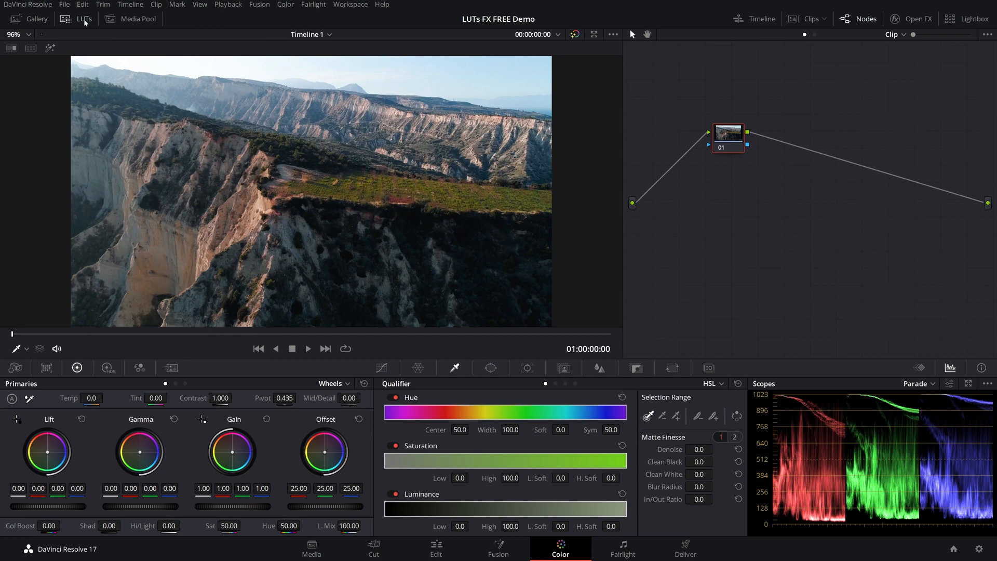
{"action": "left_click", "coordinate": [83, 19]}
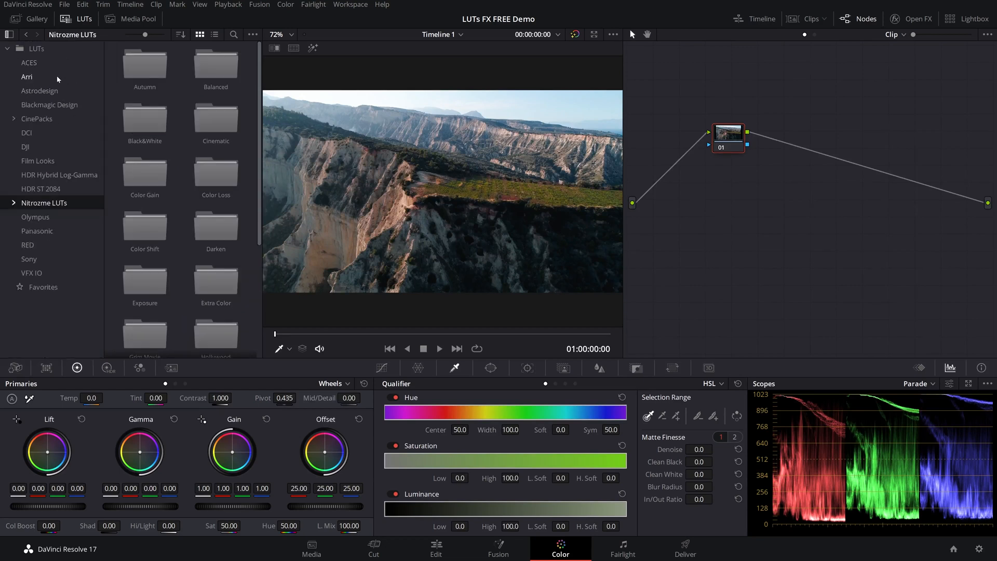
{"action": "mouse_move", "coordinate": [44, 118]}
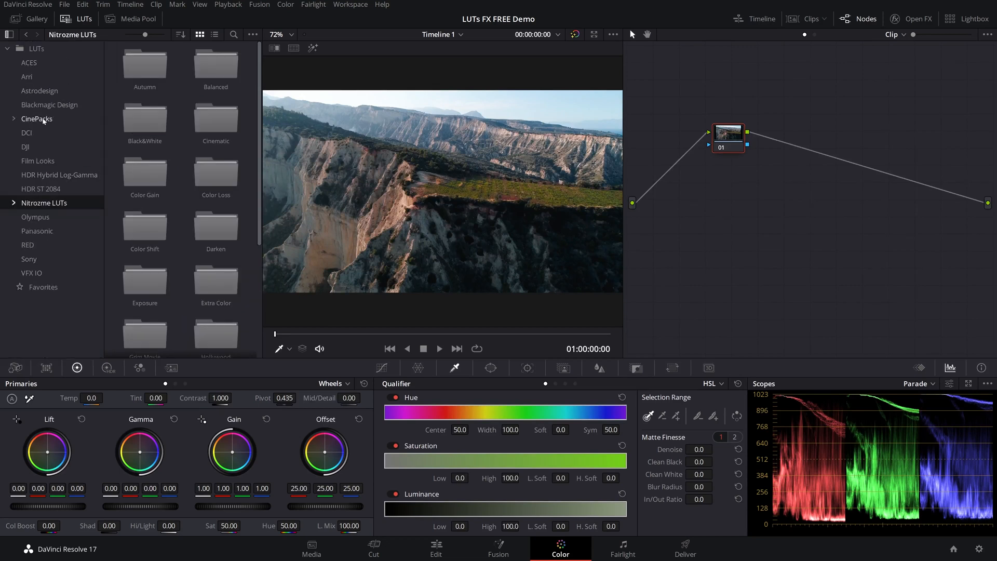
- Apply the Autumn-Rec709 LUT from CinePacks > LUTS SAMPLE to the cliff clip's current node
{"action": "left_click", "coordinate": [37, 118]}
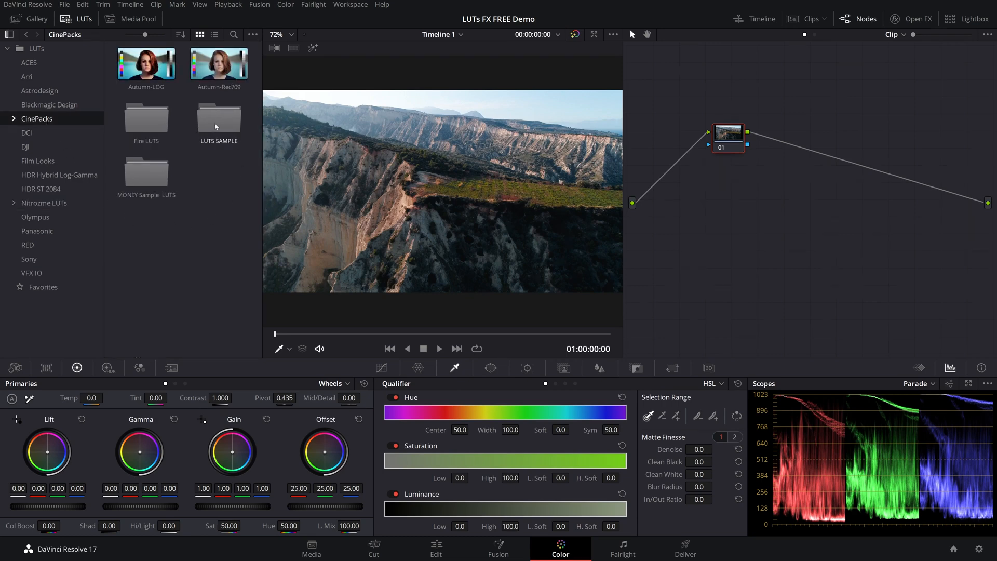
{"action": "double_click", "coordinate": [218, 117]}
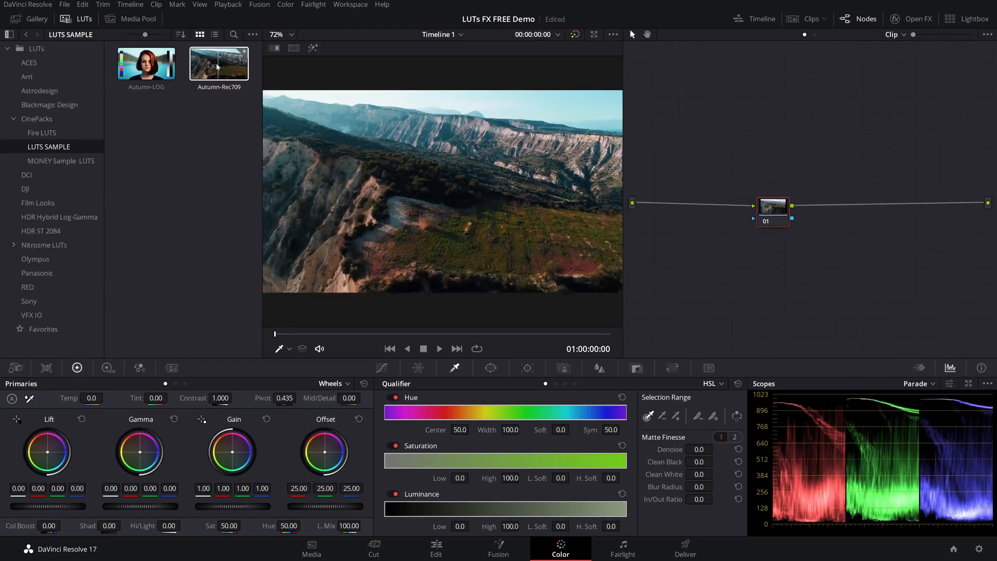
{"action": "right_click", "coordinate": [219, 63]}
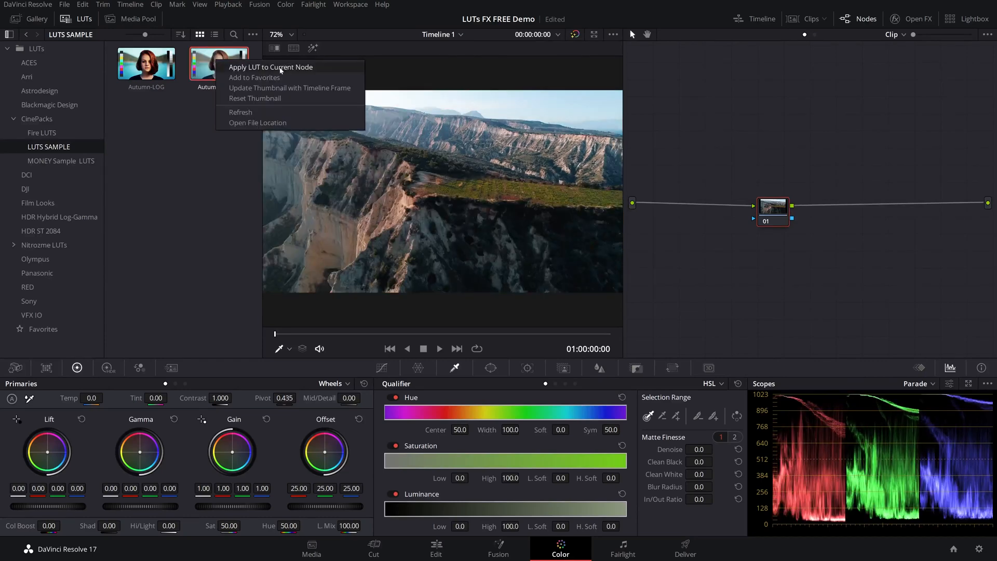
{"action": "left_click", "coordinate": [265, 67]}
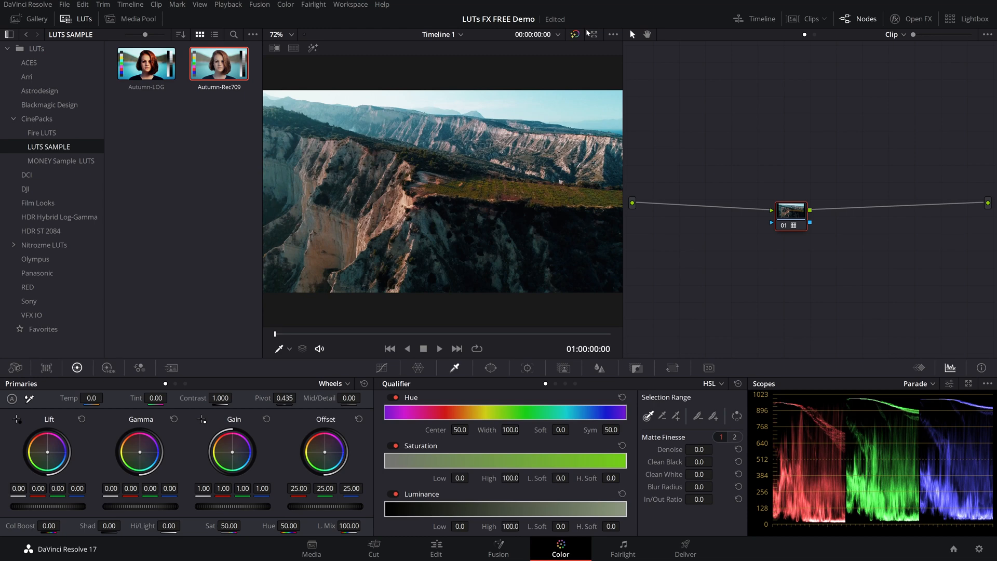
- Bypass the grade to compare with the ungraded image, then re-enable it
{"action": "left_click", "coordinate": [575, 34]}
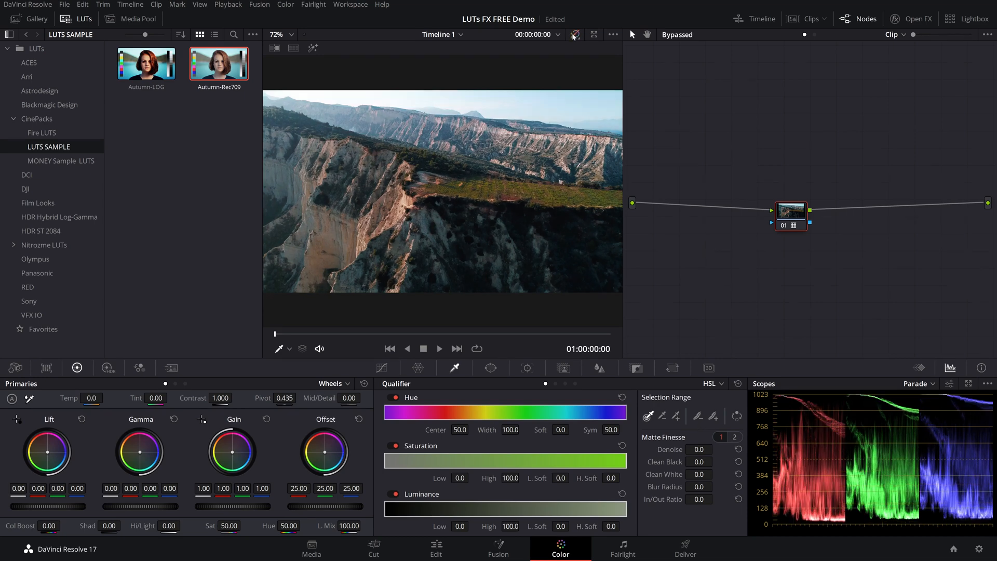
{"action": "left_click", "coordinate": [575, 34]}
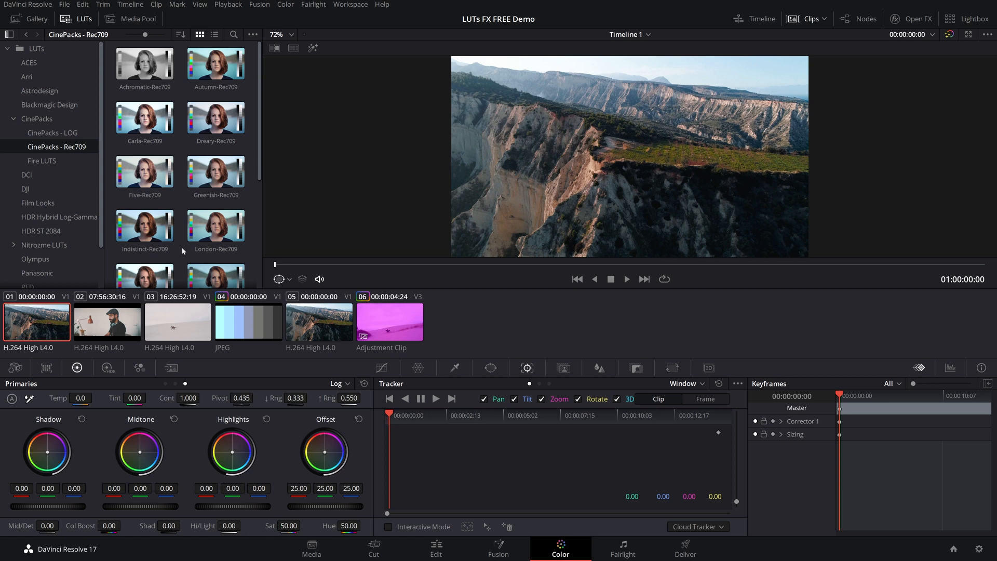
{"action": "scroll", "scroll_direction": "down", "scroll_amount": 3}
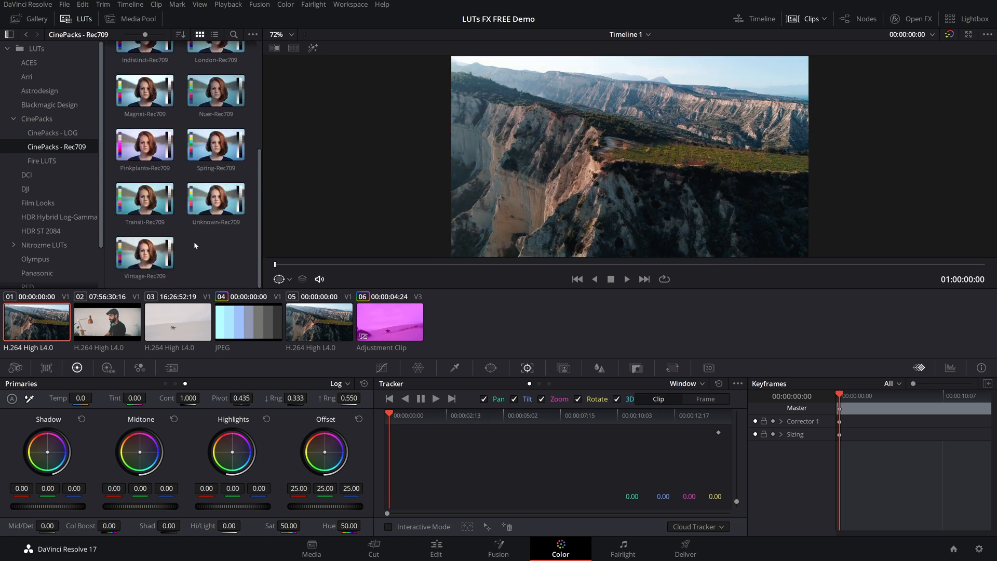
{"action": "mouse_move", "coordinate": [170, 169]}
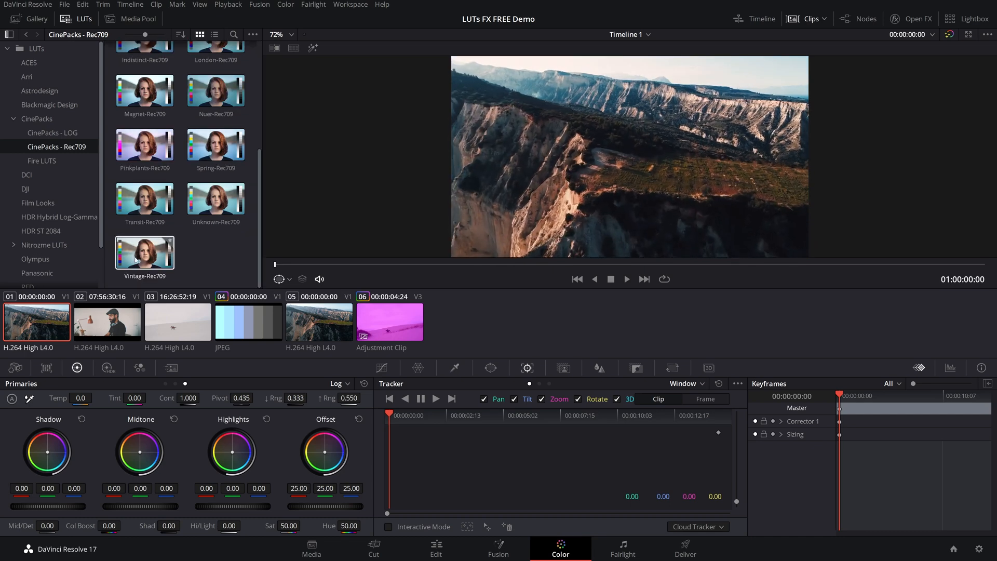
{"action": "left_click", "coordinate": [107, 322]}
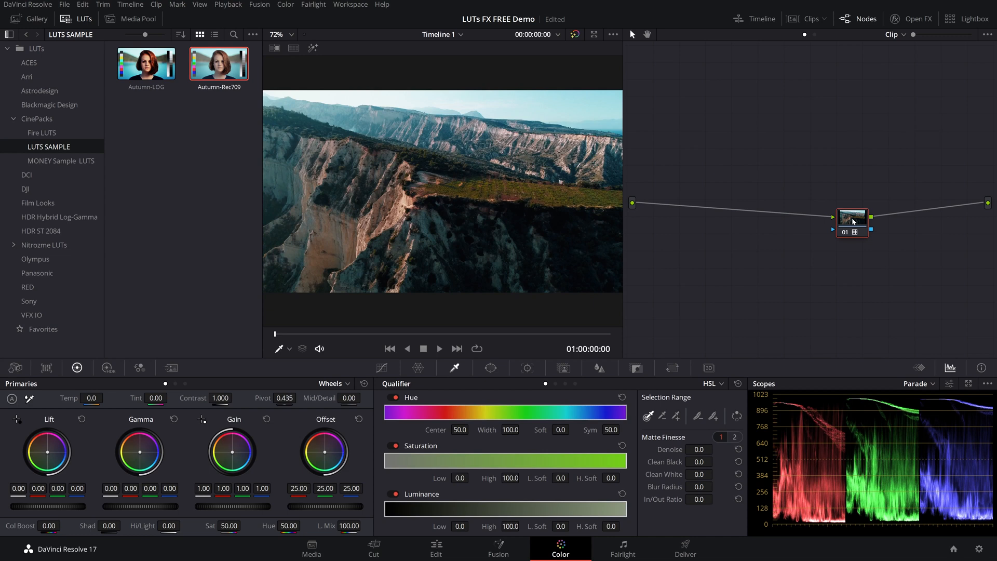
- Add a serial corrector node before the Autumn LUT node and tidy the node graph
{"action": "right_click", "coordinate": [853, 220]}
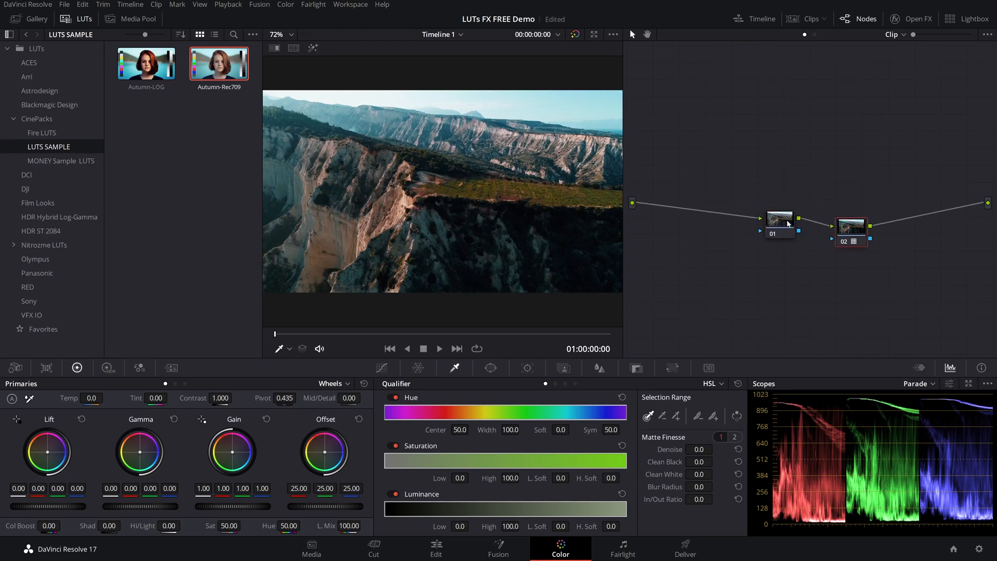
{"action": "left_click_drag", "start_coordinate": [779, 218], "coordinate": [766, 233]}
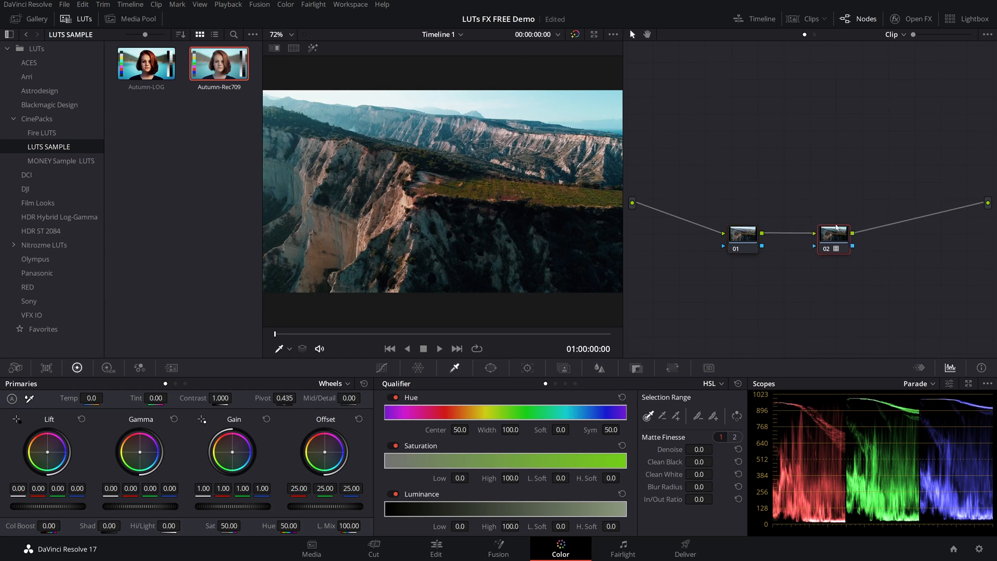
{"action": "mouse_move", "coordinate": [870, 236]}
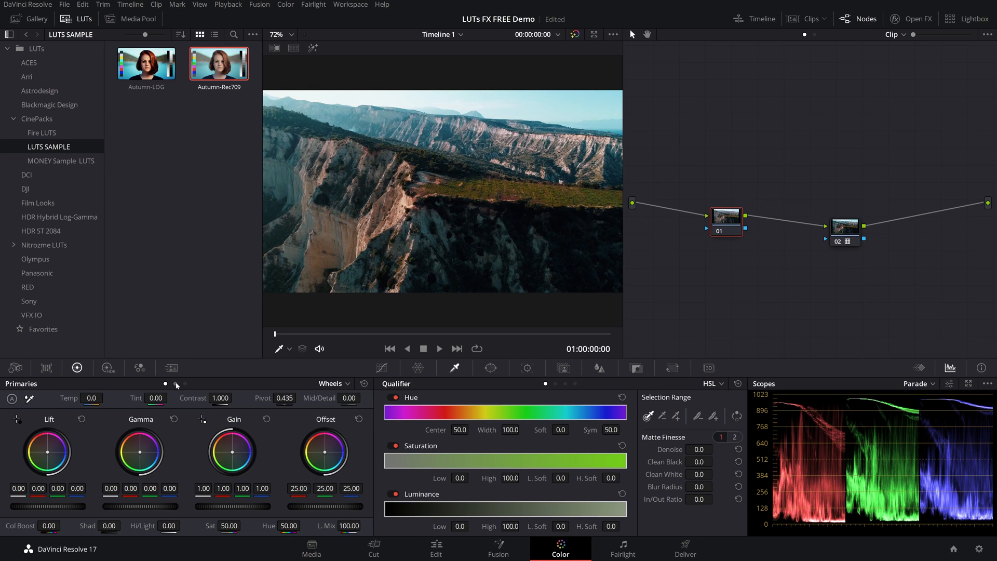
- Switch Primaries to Log and nudge the highlights colour balance ahead of the LUT
{"action": "left_click", "coordinate": [334, 383]}
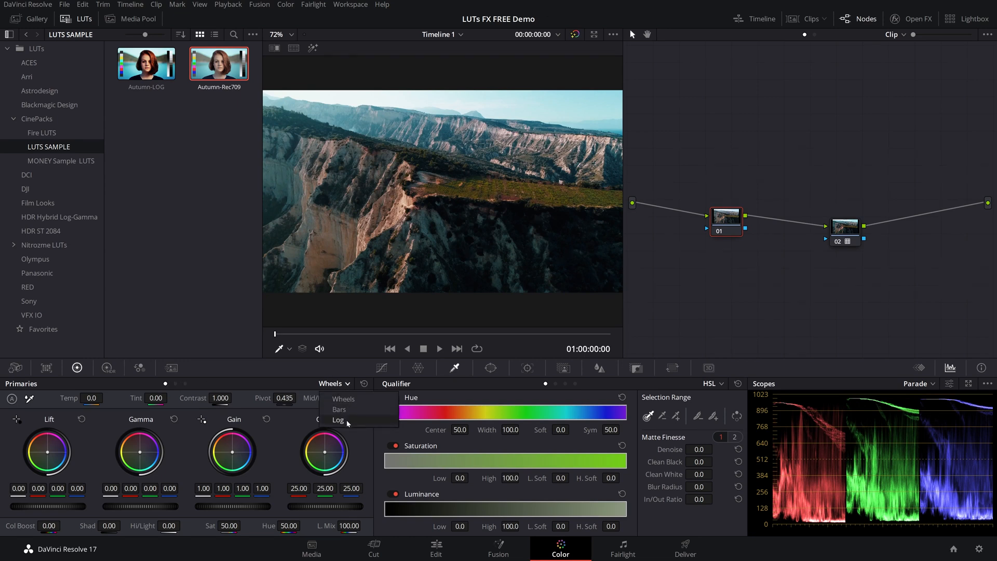
{"action": "left_click", "coordinate": [337, 420]}
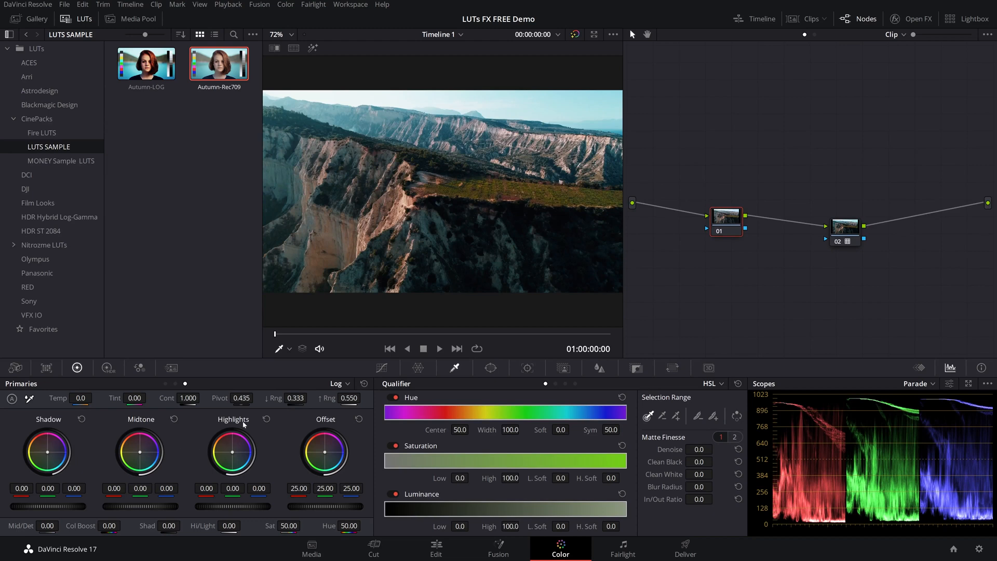
{"action": "mouse_move", "coordinate": [265, 423]}
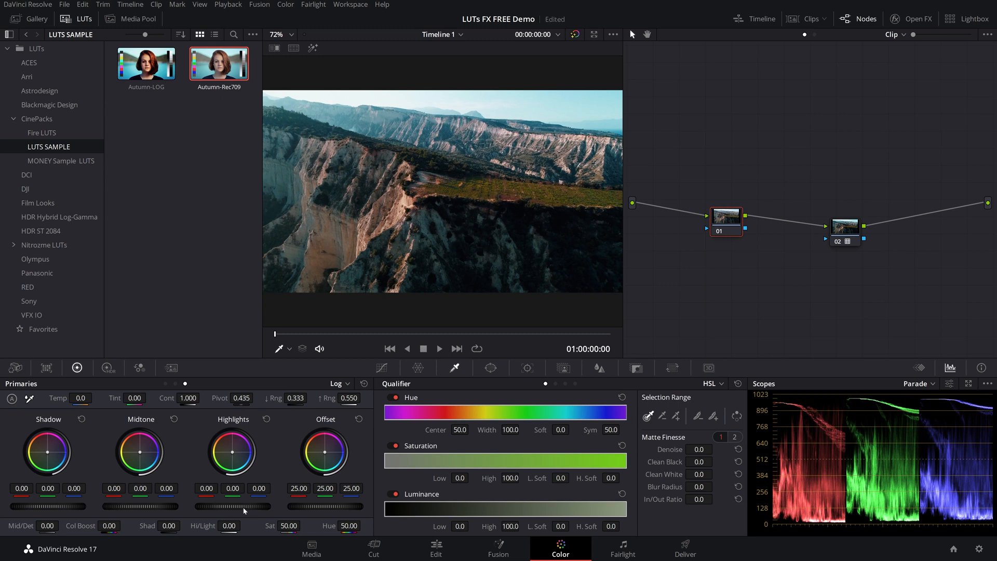
{"action": "mouse_move", "coordinate": [73, 511]}
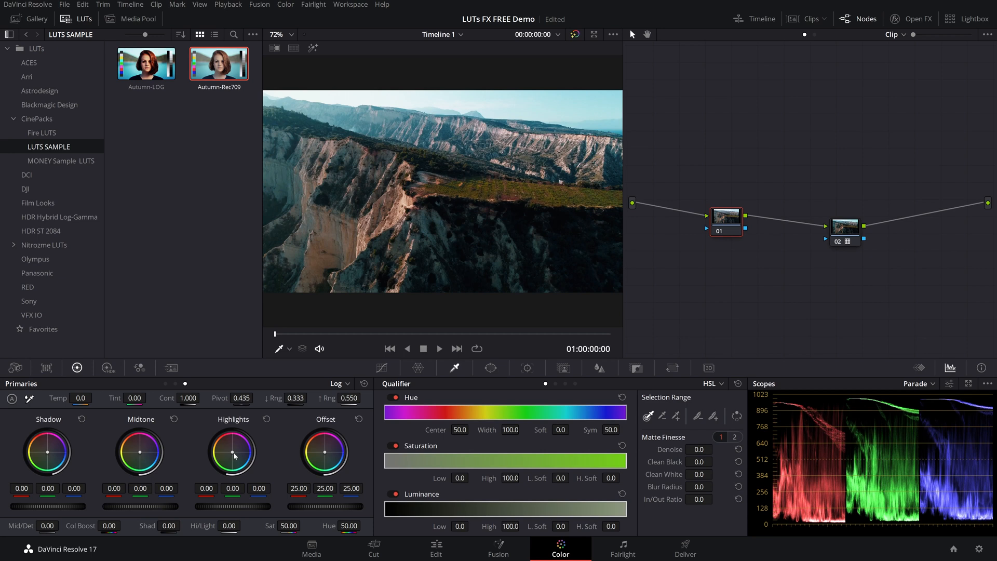
{"action": "left_click_drag", "start_coordinate": [231, 452], "coordinate": [242, 446]}
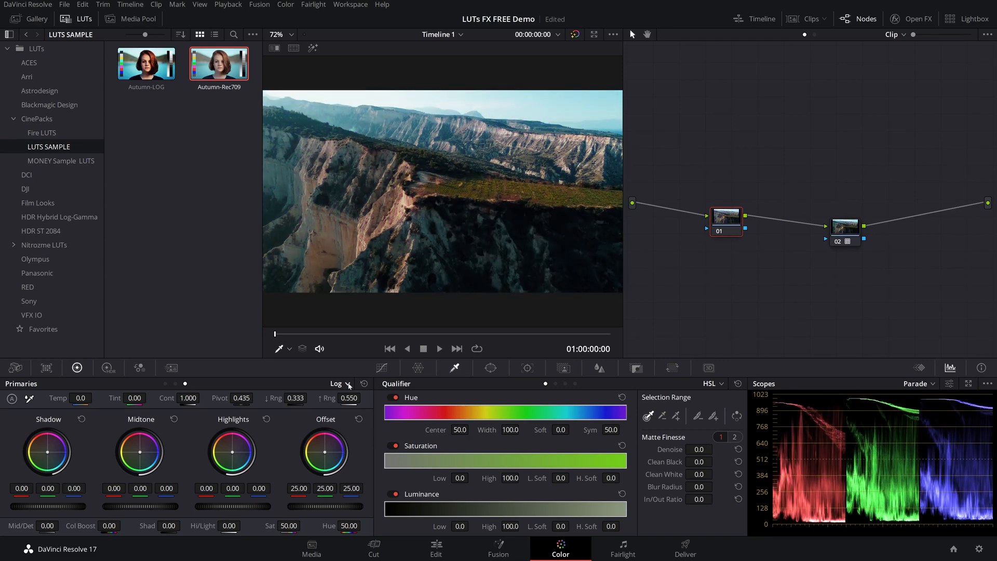
- Return the primary controls to the lift, gamma, gain wheels
{"action": "left_click", "coordinate": [348, 384]}
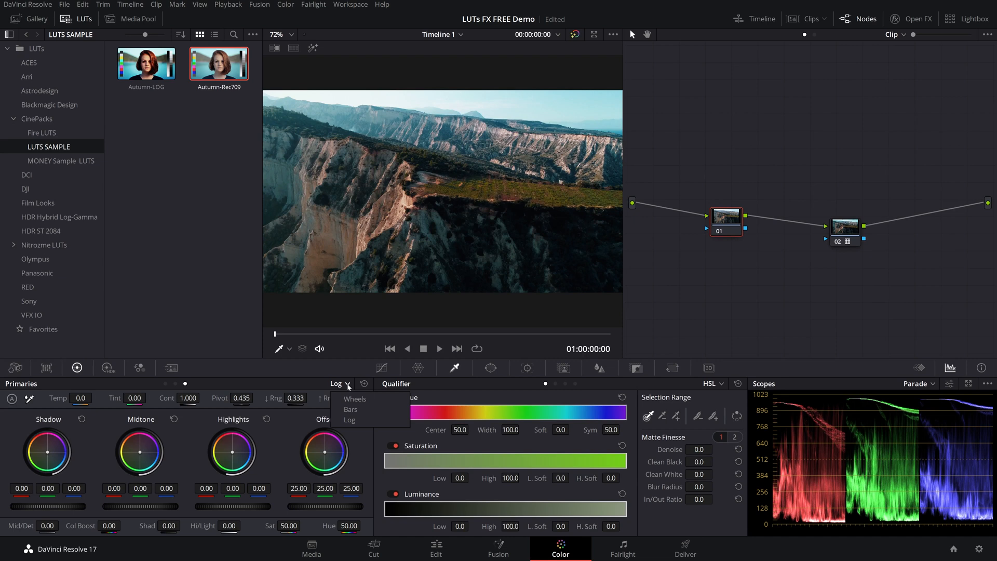
{"action": "left_click", "coordinate": [355, 398]}
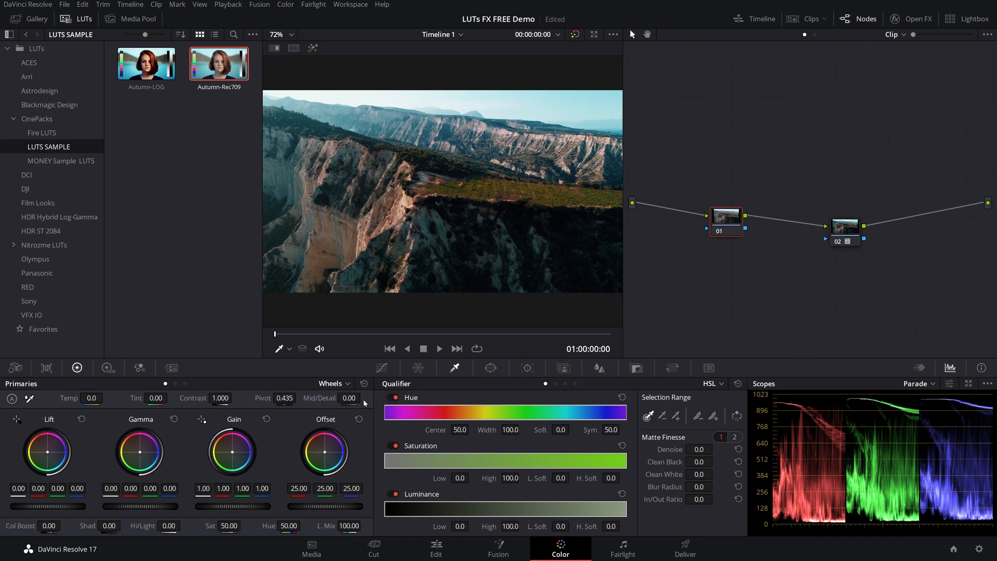
{"action": "mouse_move", "coordinate": [375, 407]}
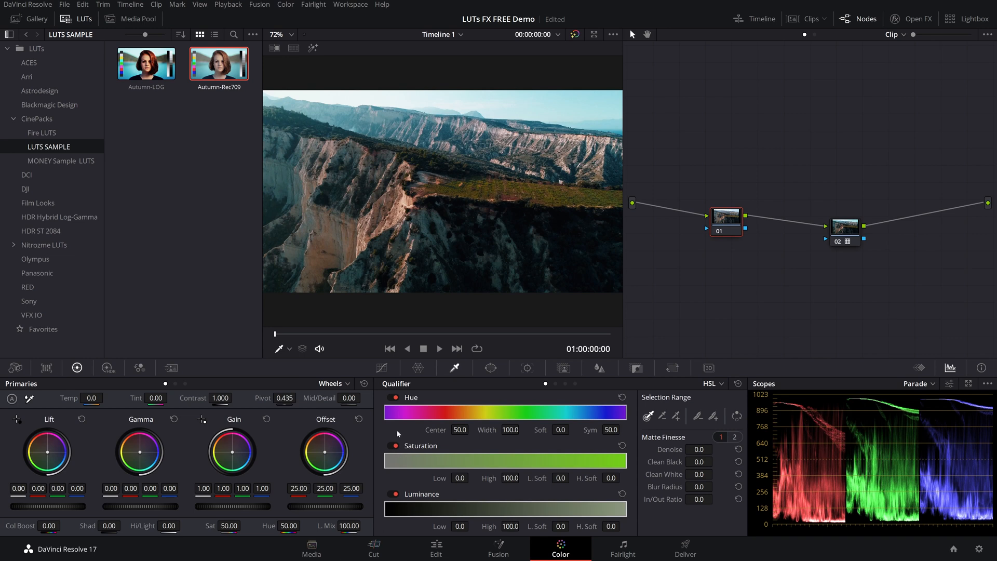
{"action": "left_click", "coordinate": [332, 383]}
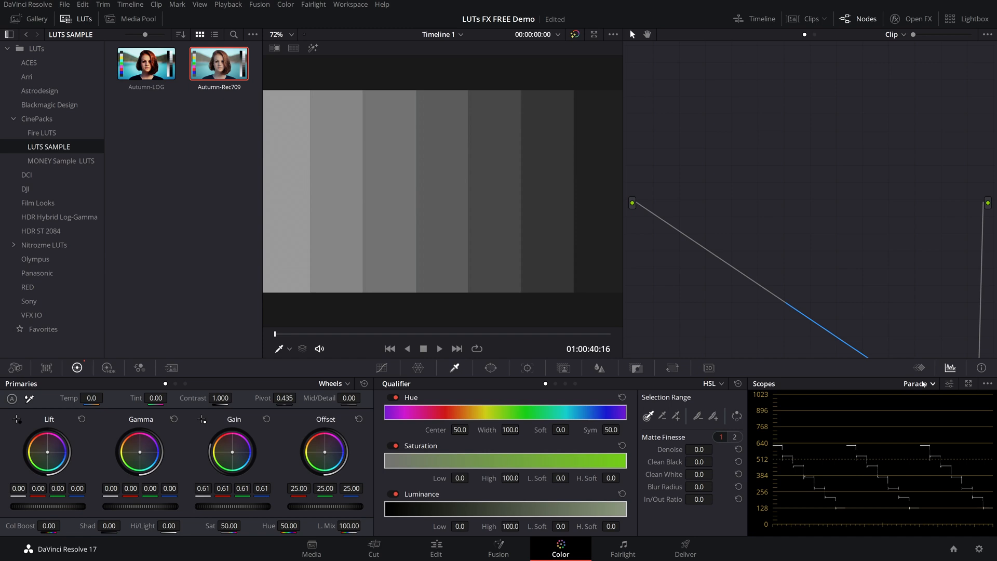
- Show the grey chart on a waveform and raise the log shadows
{"action": "left_click", "coordinate": [919, 384]}
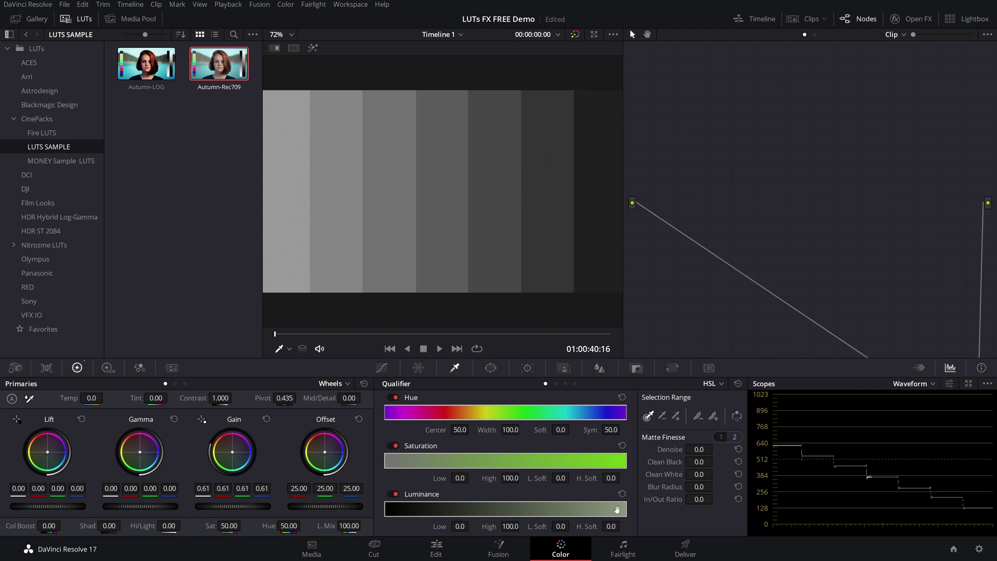
{"action": "left_click", "coordinate": [333, 383]}
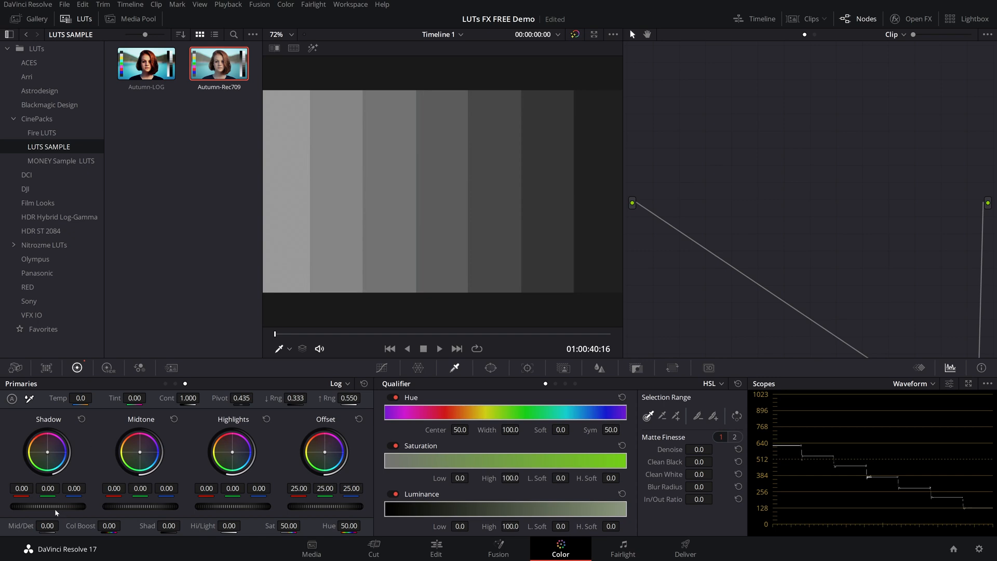
{"action": "mouse_move", "coordinate": [50, 510]}
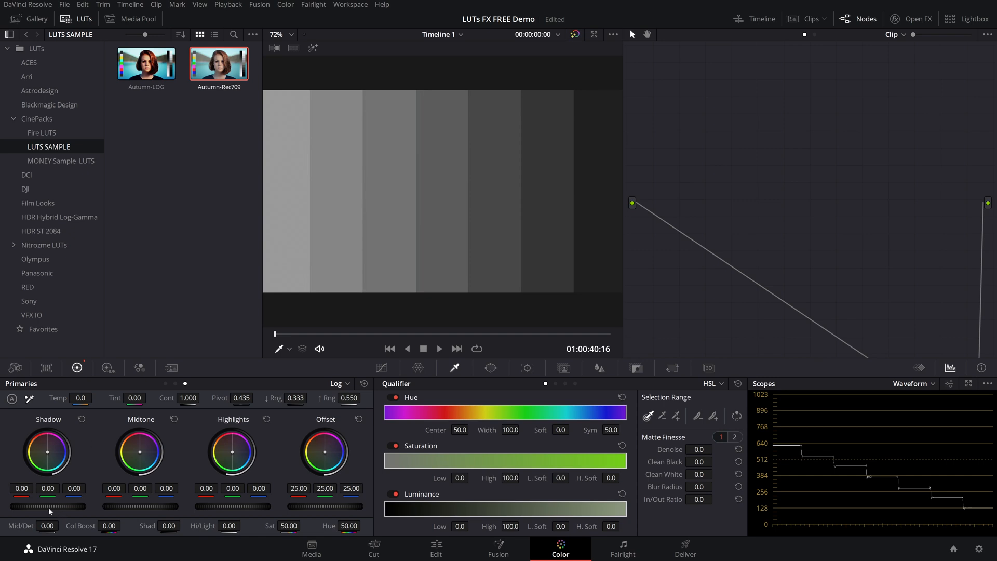
{"action": "left_click_drag", "start_coordinate": [25, 505], "coordinate": [57, 505]}
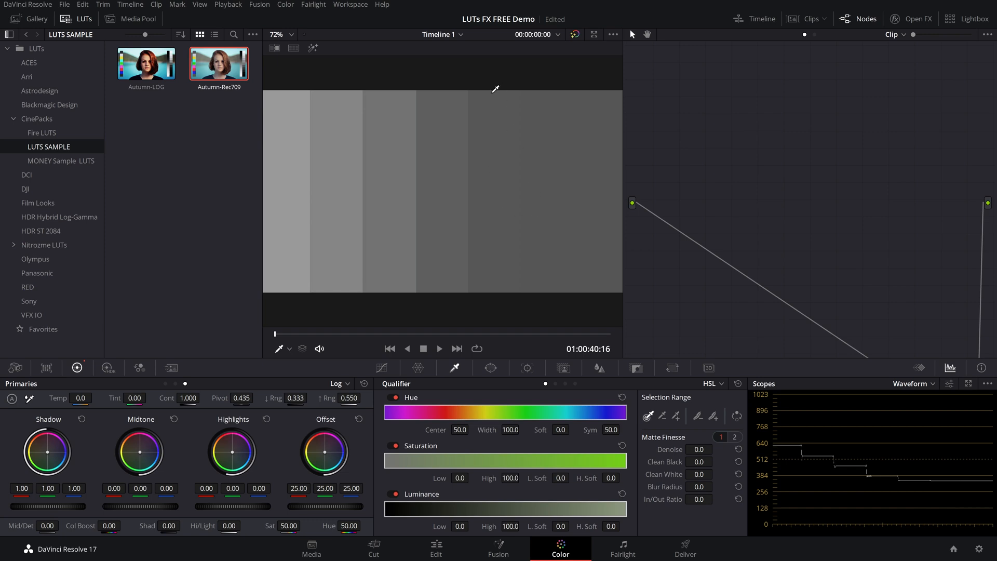
{"action": "mouse_move", "coordinate": [606, 169]}
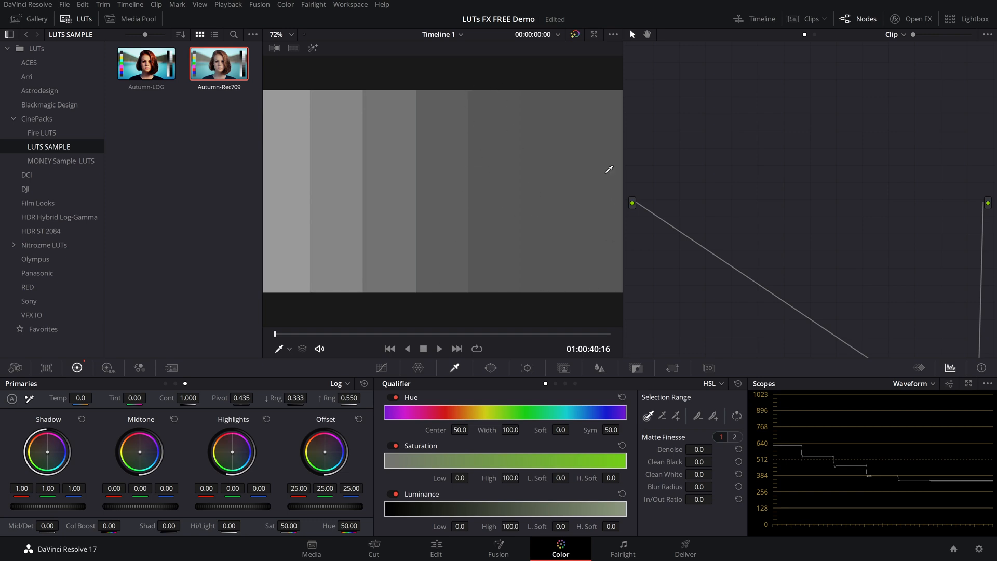
{"action": "mouse_move", "coordinate": [498, 264]}
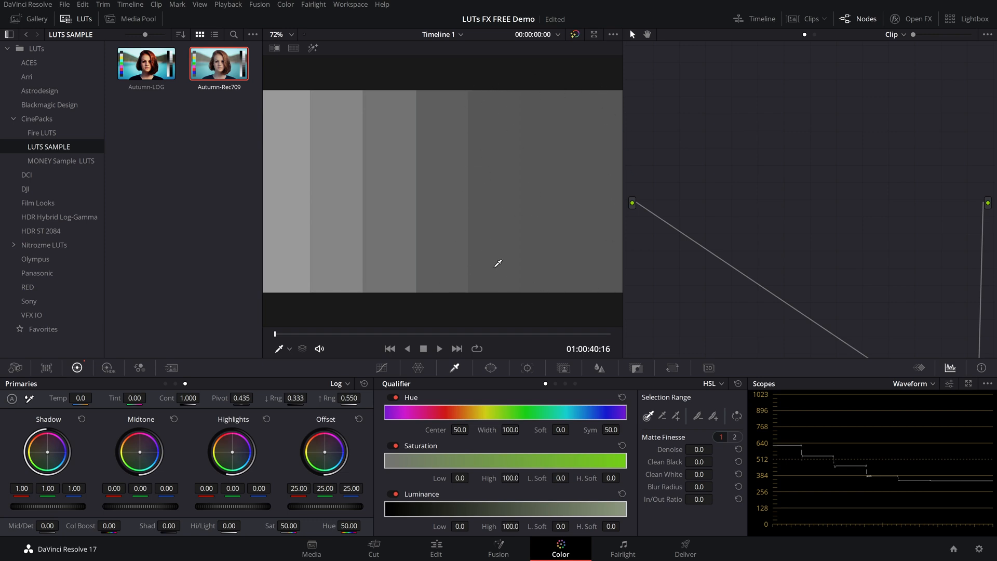
{"action": "mouse_move", "coordinate": [64, 510]}
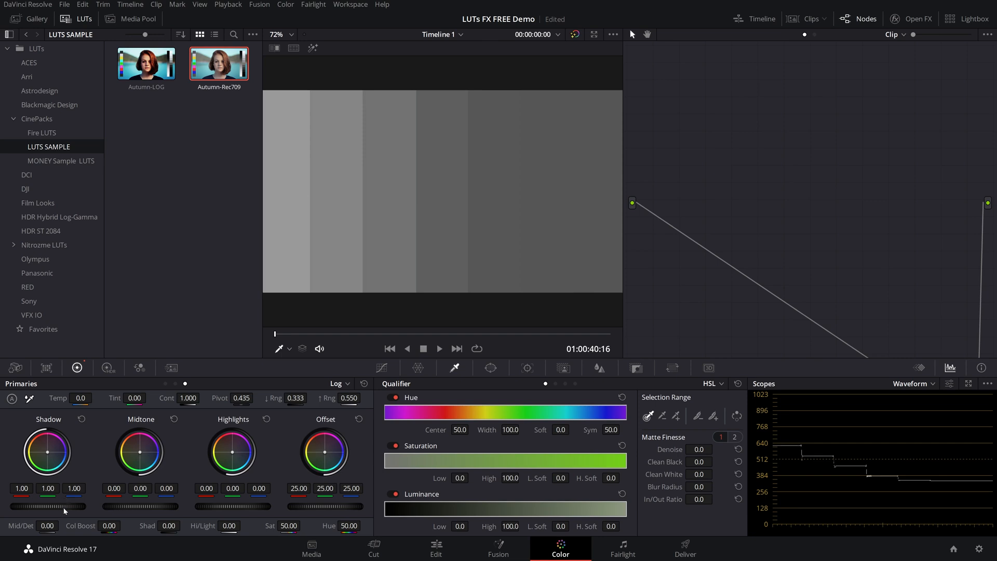
- Lower the log shadows until the darkest bars crush to black, then reset them
{"action": "left_click_drag", "start_coordinate": [63, 506], "coordinate": [48, 506]}
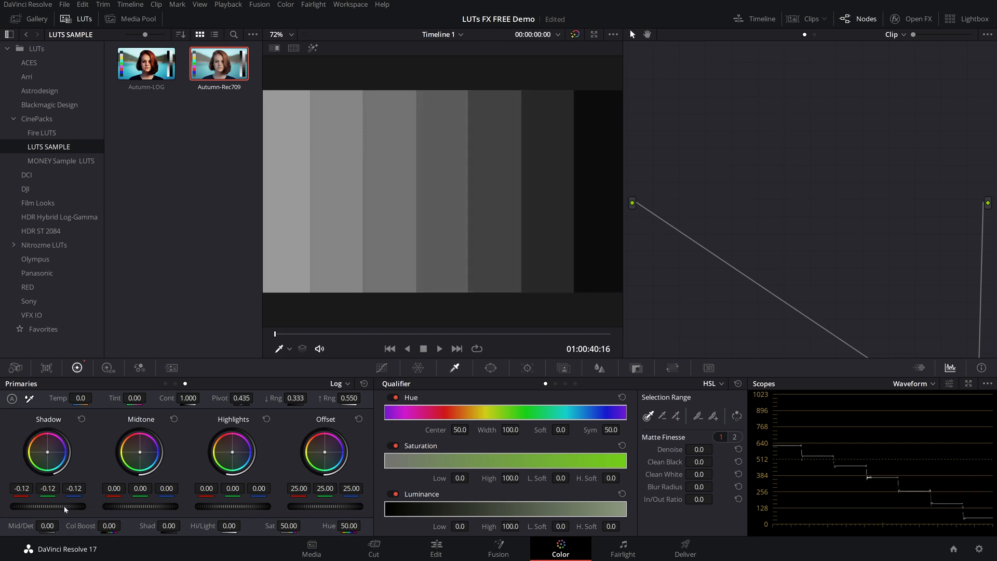
{"action": "left_click_drag", "start_coordinate": [63, 506], "coordinate": [78, 505]}
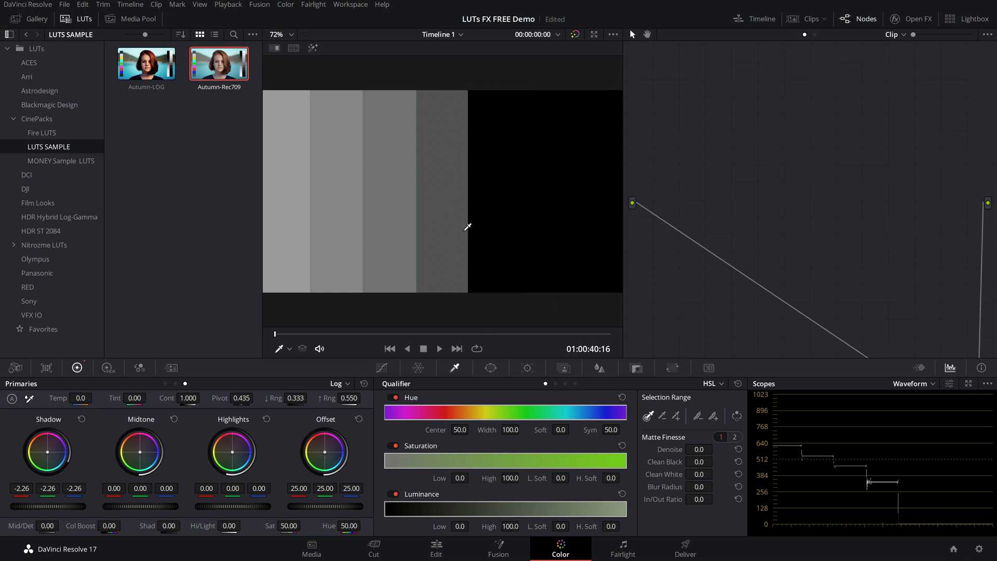
{"action": "mouse_move", "coordinate": [470, 60]}
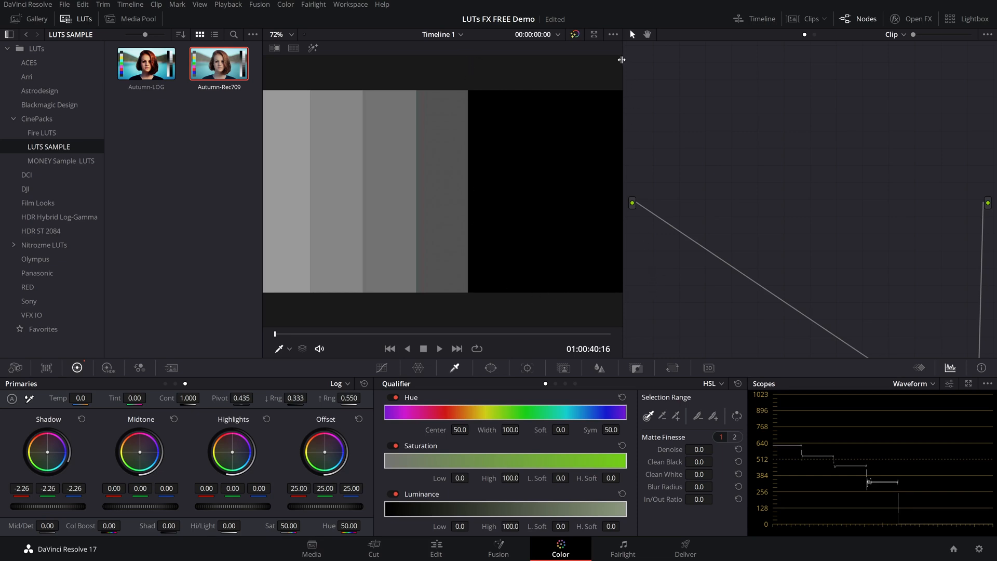
{"action": "mouse_move", "coordinate": [636, 346]}
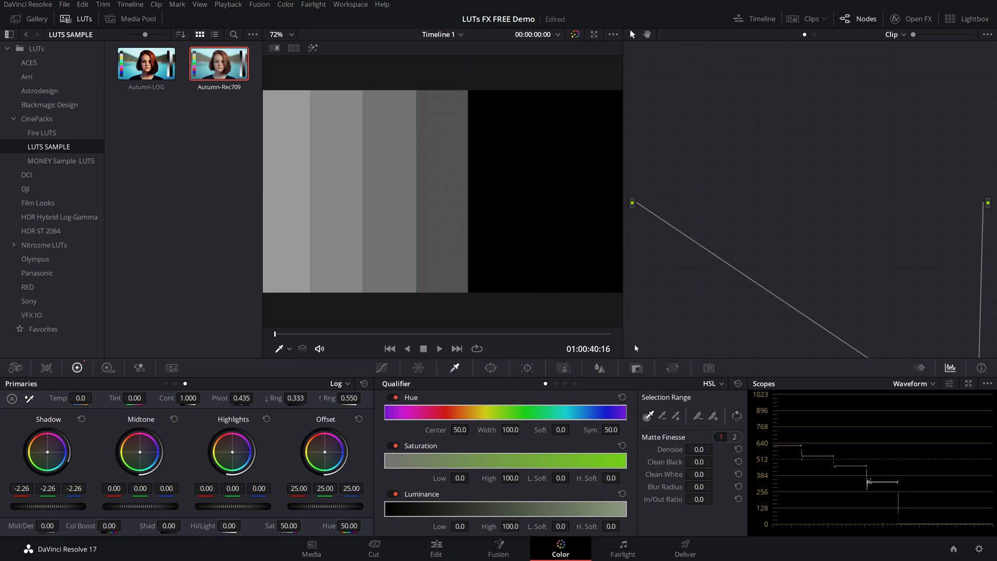
{"action": "mouse_move", "coordinate": [903, 493]}
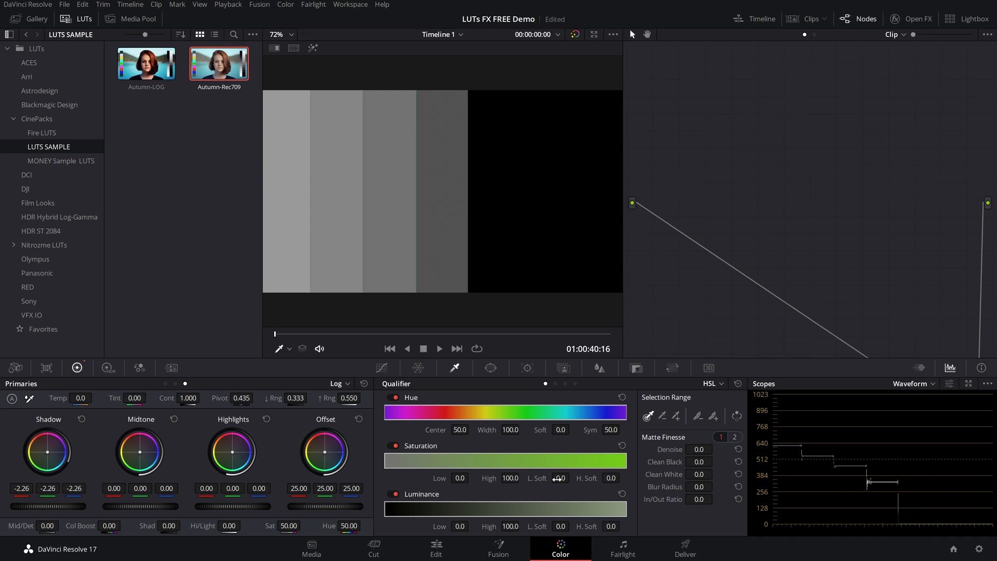
{"action": "left_click", "coordinate": [339, 383]}
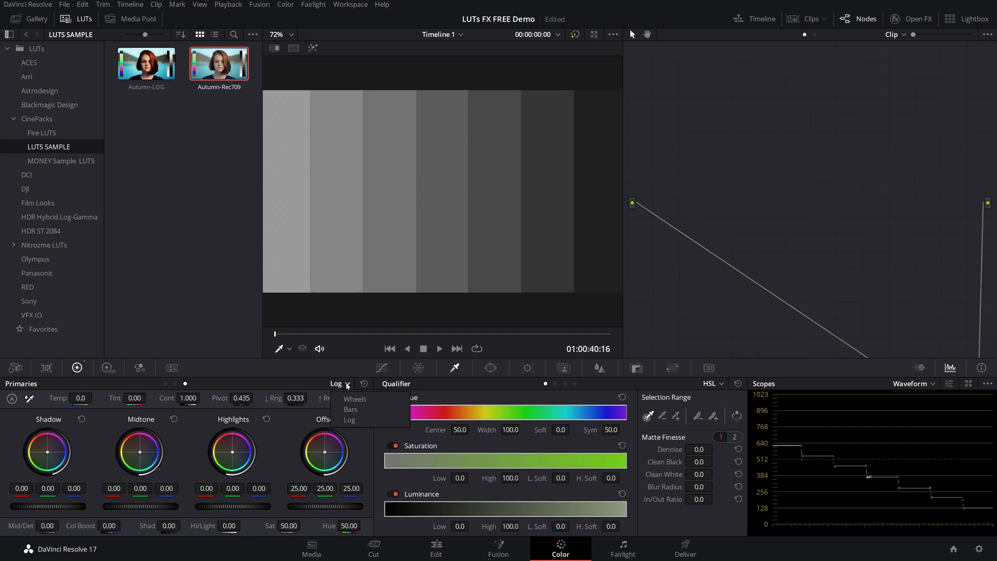
- In Wheels mode, pull lift down to darken every bar, then restore lift and gain to neutral
{"action": "left_click", "coordinate": [355, 399]}
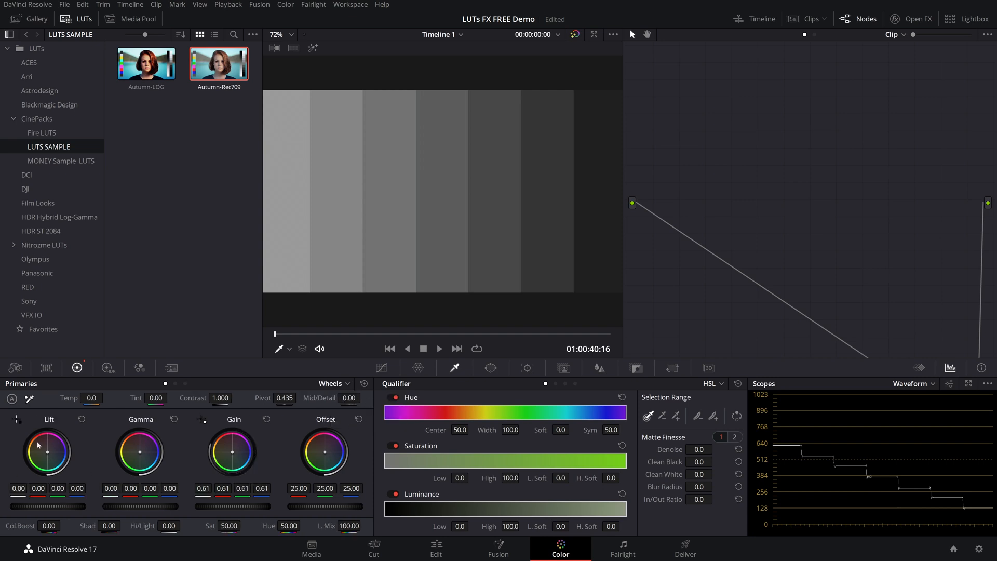
{"action": "mouse_move", "coordinate": [21, 431]}
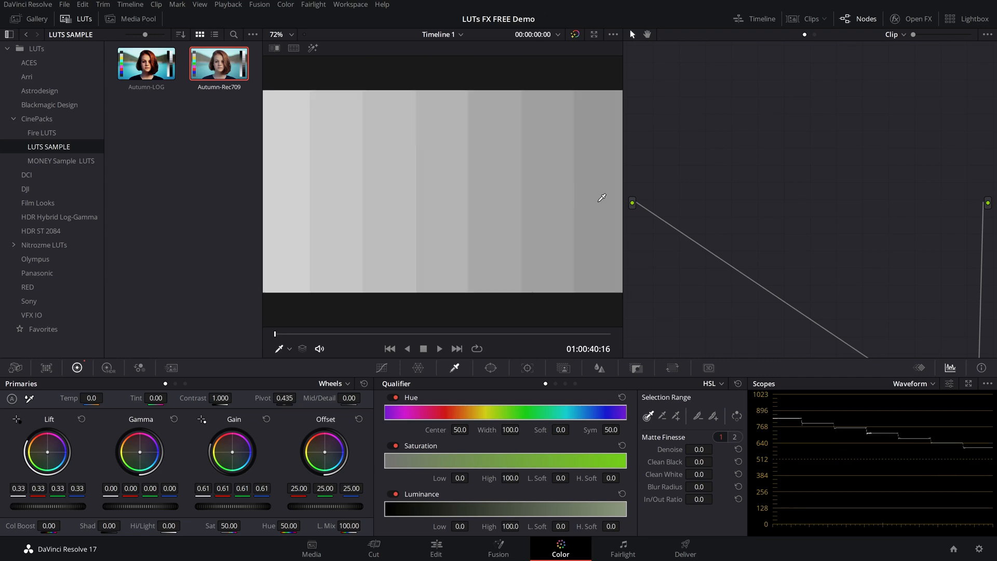
{"action": "mouse_move", "coordinate": [597, 125]}
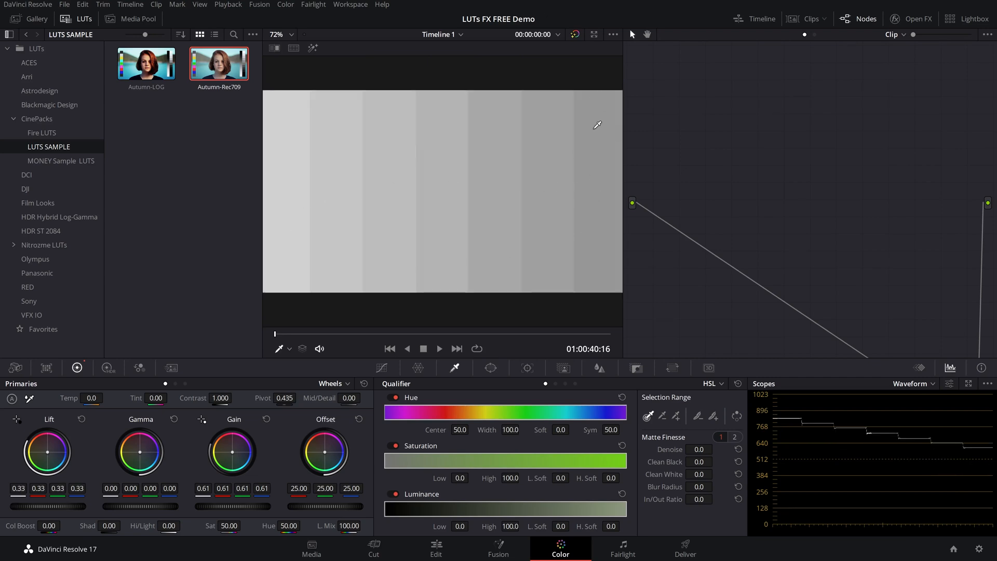
{"action": "mouse_move", "coordinate": [322, 197]}
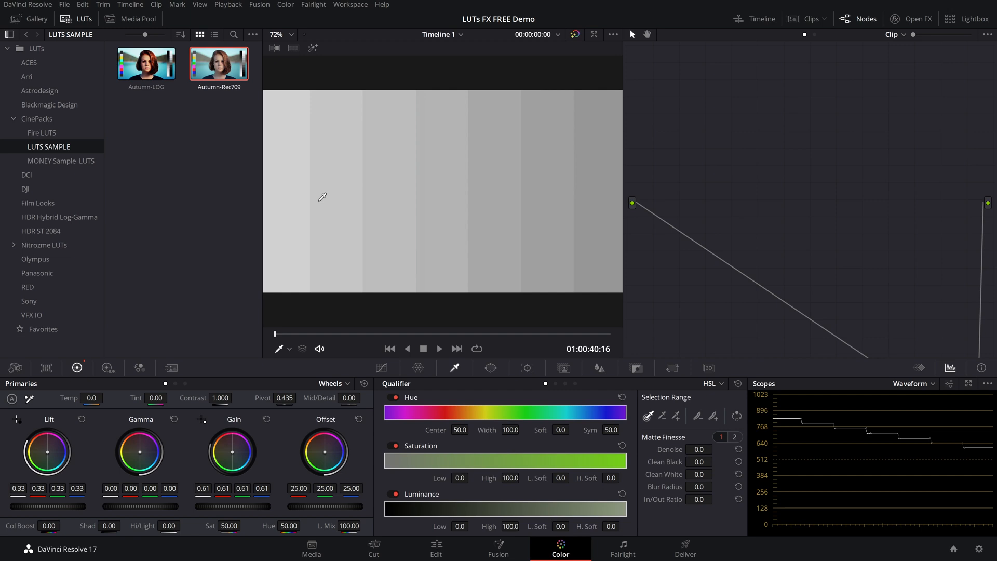
{"action": "mouse_move", "coordinate": [480, 75]}
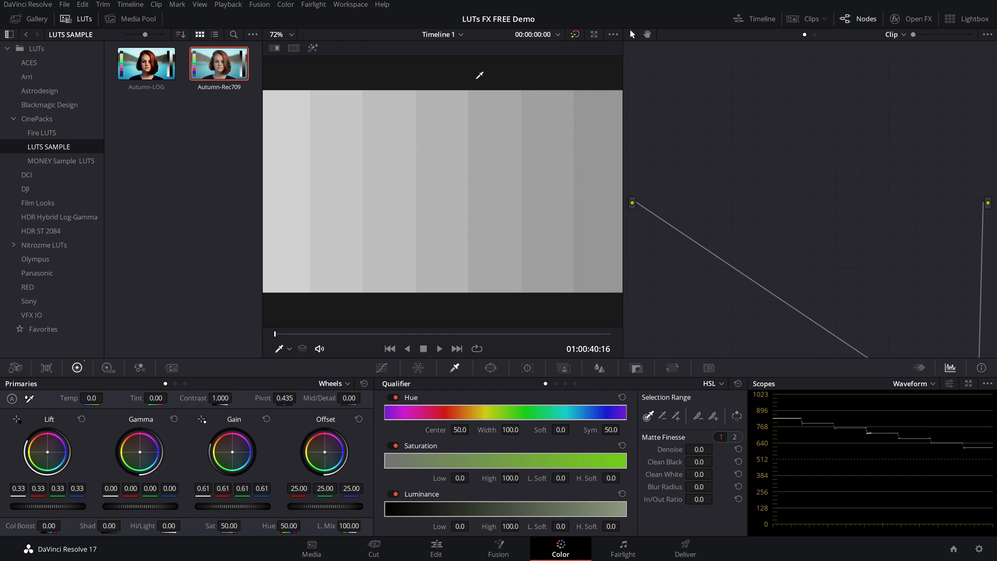
{"action": "mouse_move", "coordinate": [454, 100]}
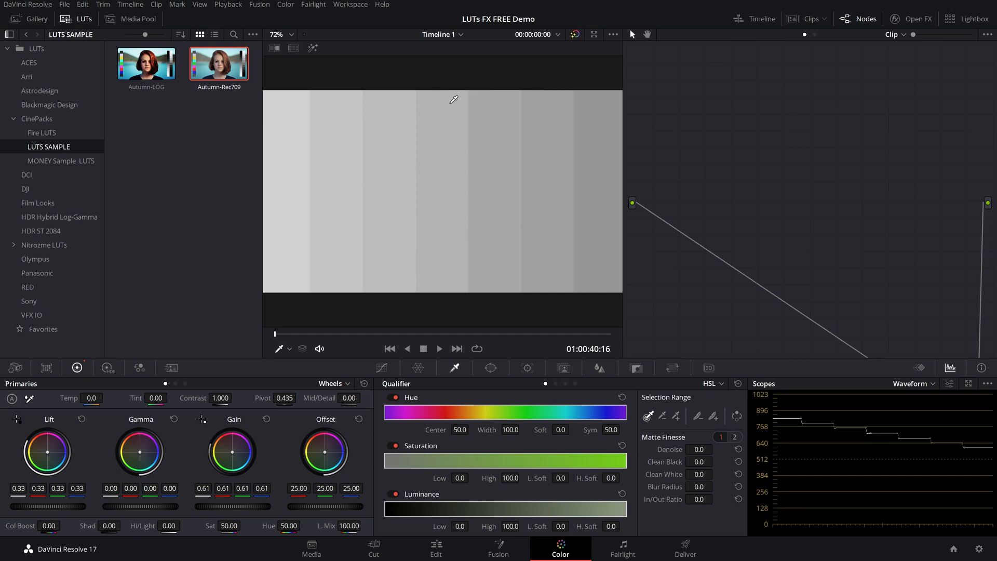
{"action": "mouse_move", "coordinate": [444, 175]}
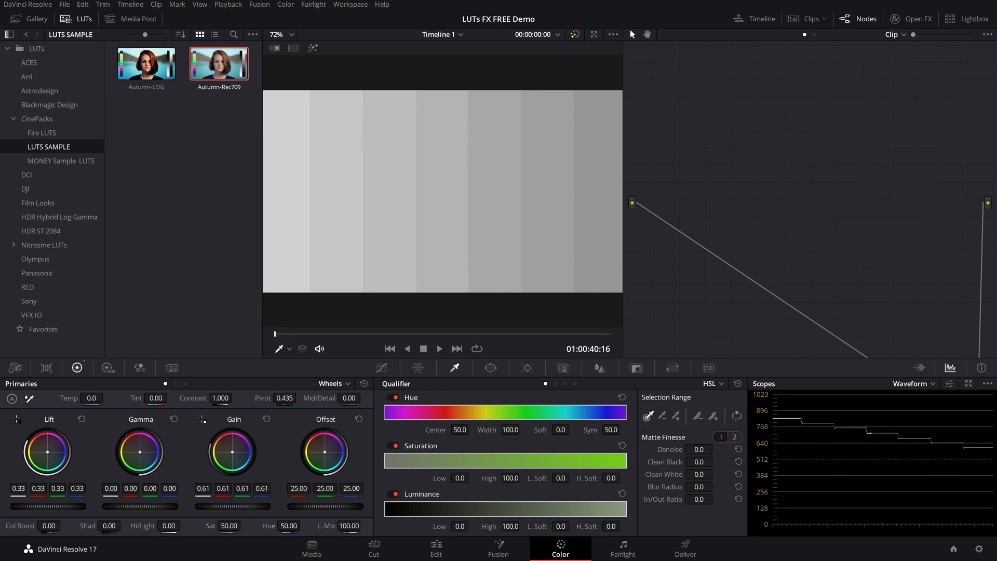
{"action": "left_click_drag", "start_coordinate": [63, 506], "coordinate": [84, 505]}
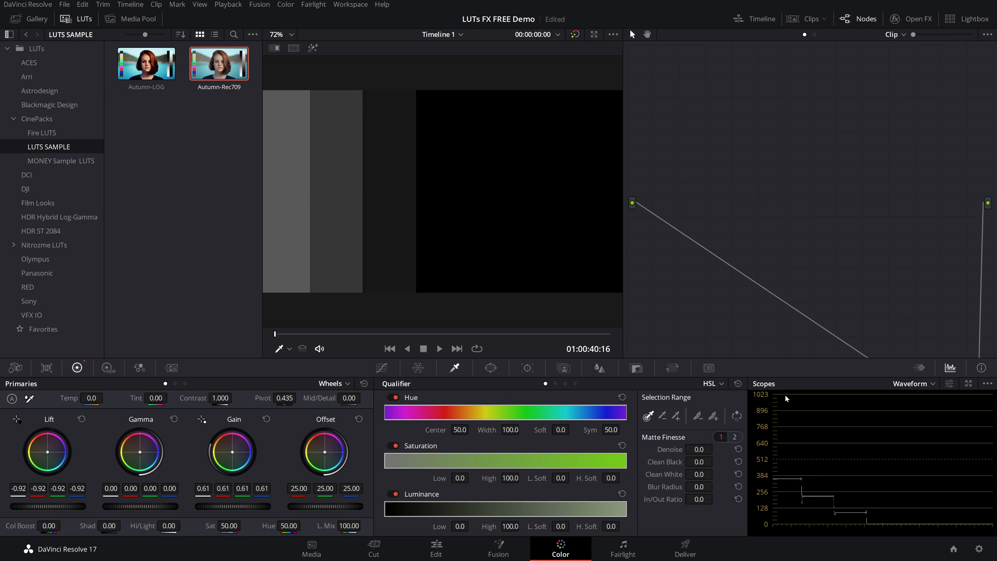
{"action": "mouse_move", "coordinate": [786, 398]}
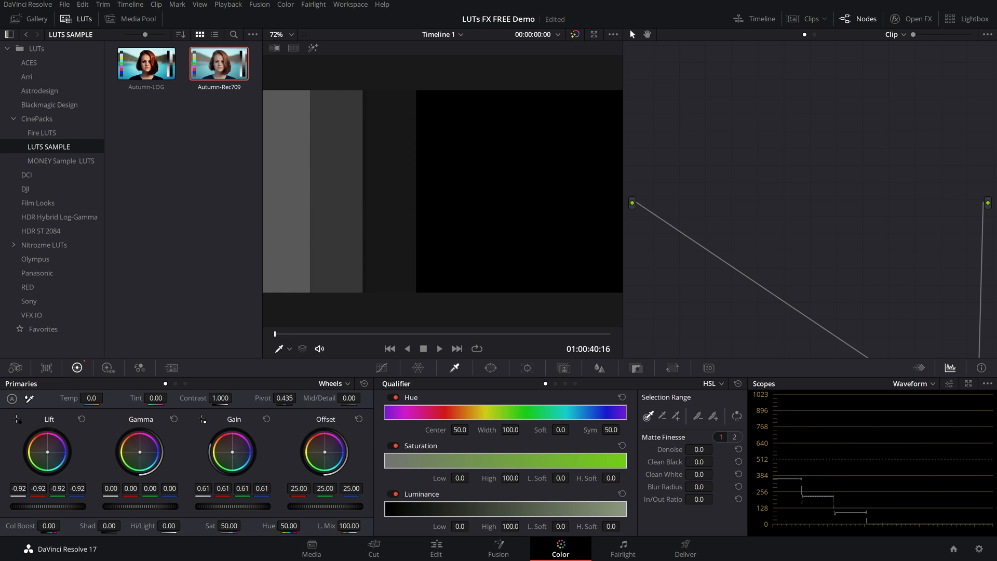
{"action": "left_click_drag", "start_coordinate": [47, 452], "coordinate": [47, 432]}
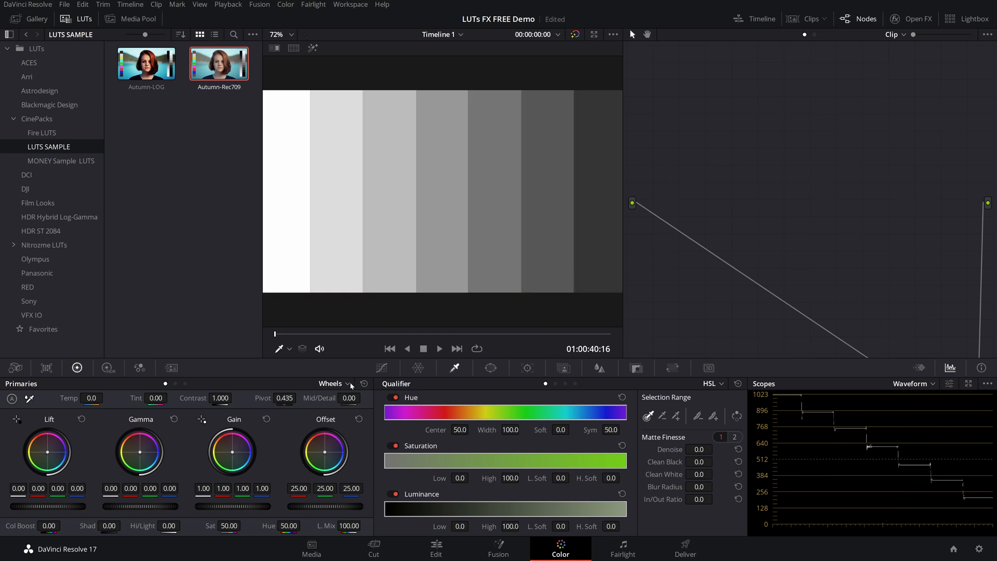
- Switch to Log and push the highlights toward blue so only the brightest bars tint
{"action": "left_click", "coordinate": [347, 384]}
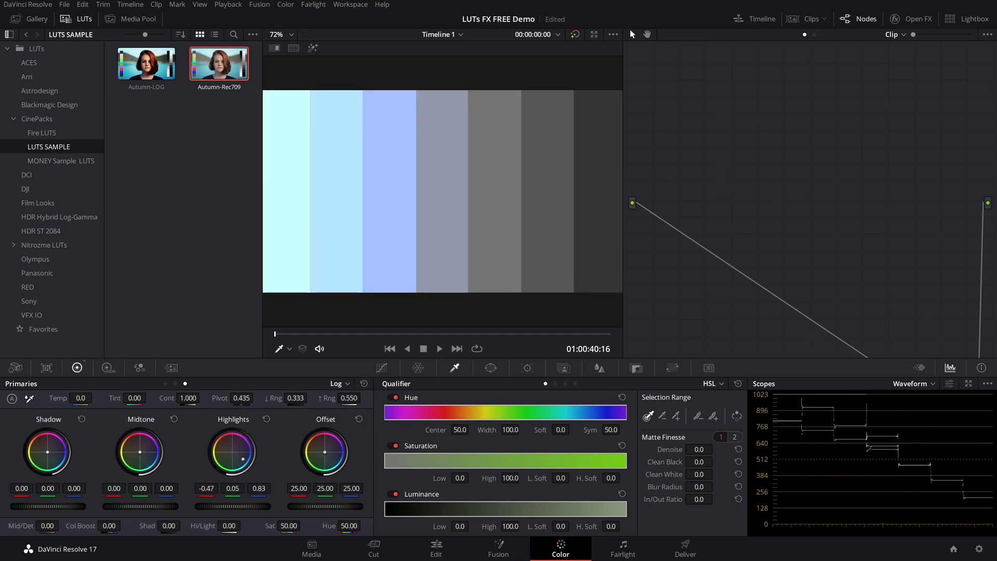
{"action": "left_click_drag", "start_coordinate": [232, 452], "coordinate": [242, 455]}
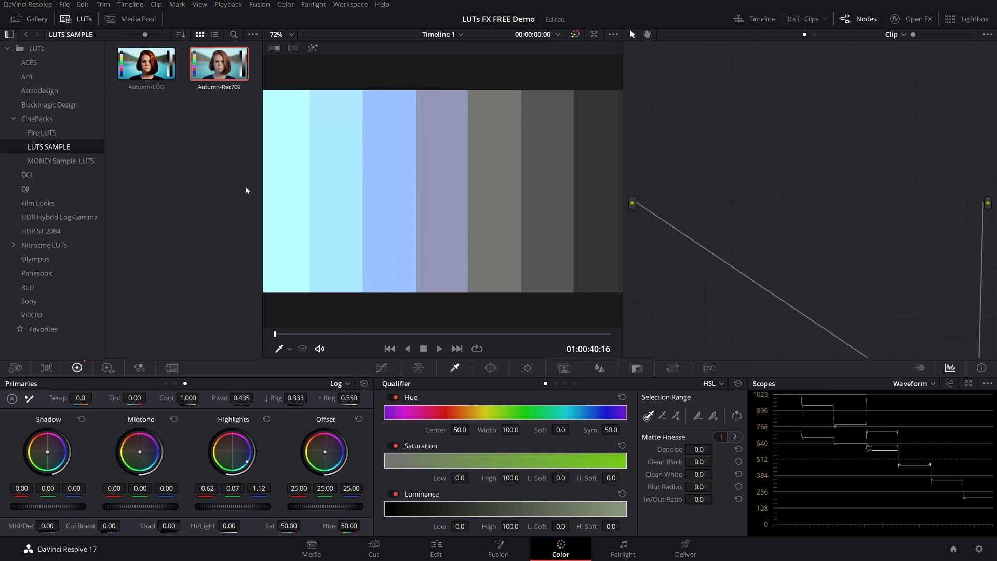
{"action": "mouse_move", "coordinate": [314, 389]}
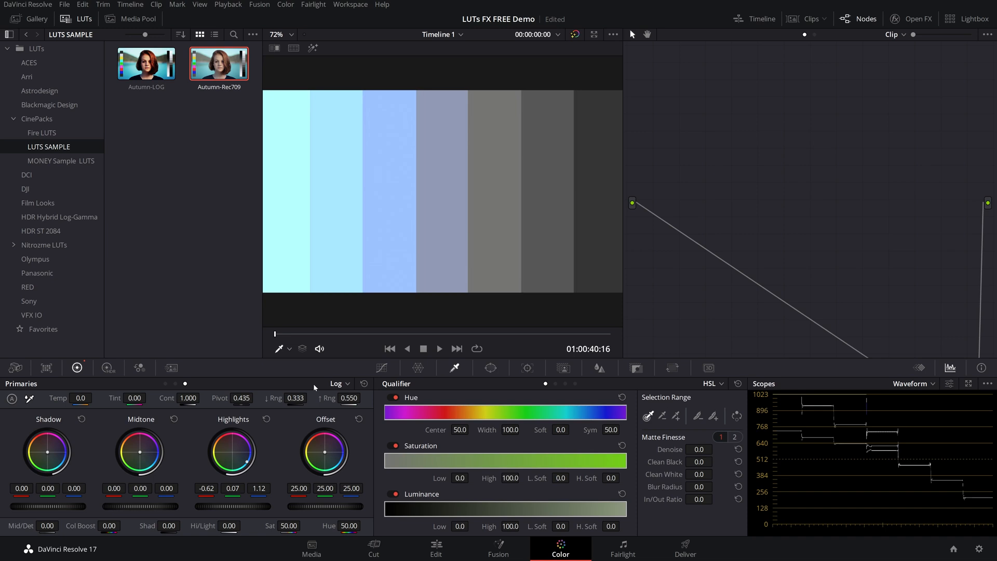
{"action": "mouse_move", "coordinate": [313, 383]}
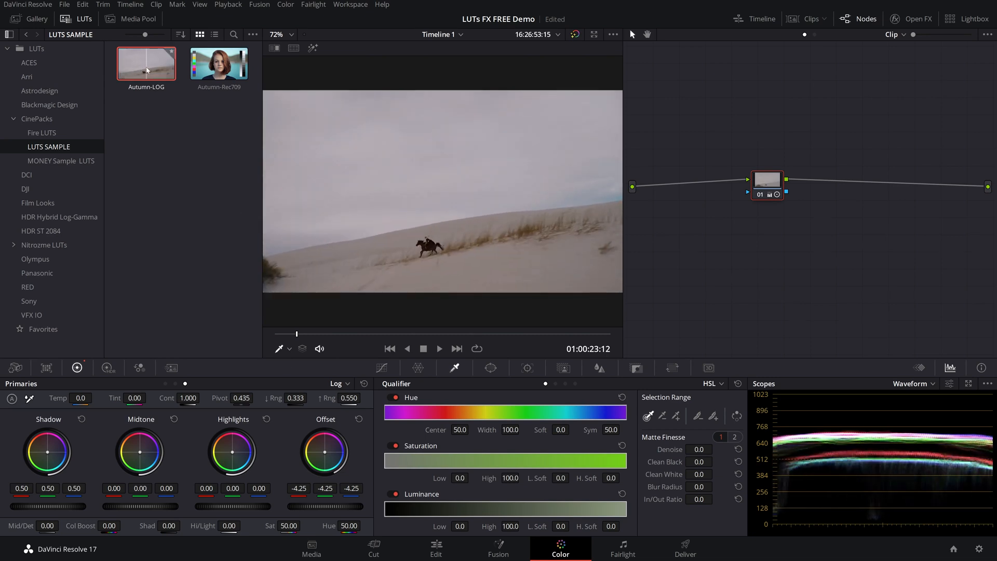
- Apply the Autumn-LOG LUT from the browser thumbnail to the desert clip's current node
{"action": "right_click", "coordinate": [147, 63]}
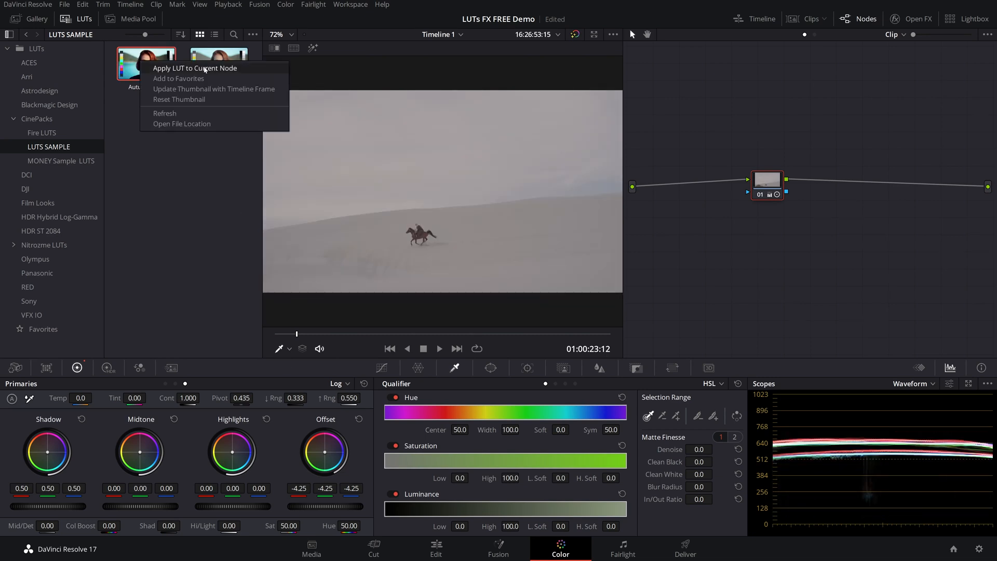
{"action": "left_click", "coordinate": [195, 68]}
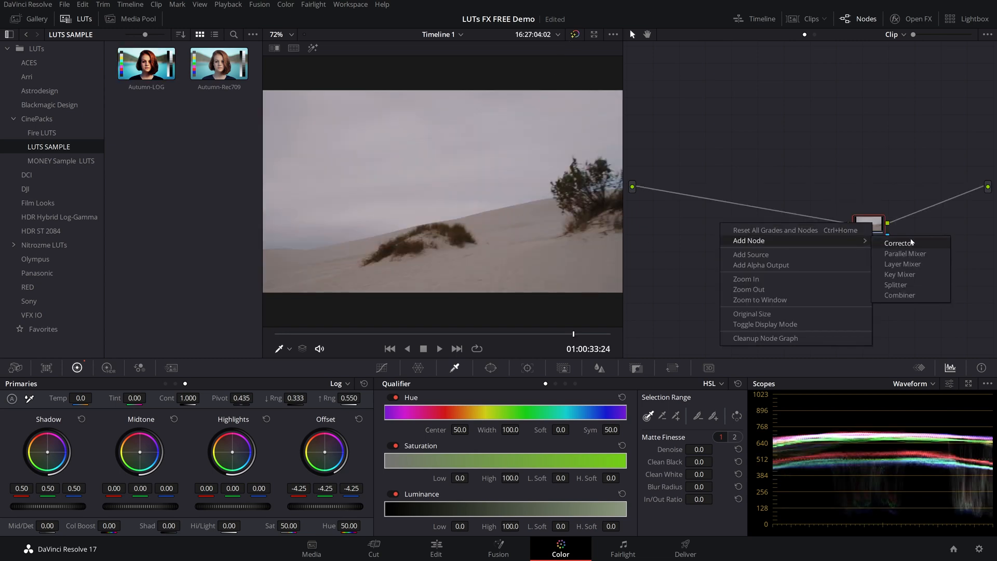
- Insert a corrector node before the LUT node, raise Offset and slightly lower Highlights in Primaries wheels, then return to log mode
{"action": "left_click", "coordinate": [898, 243]}
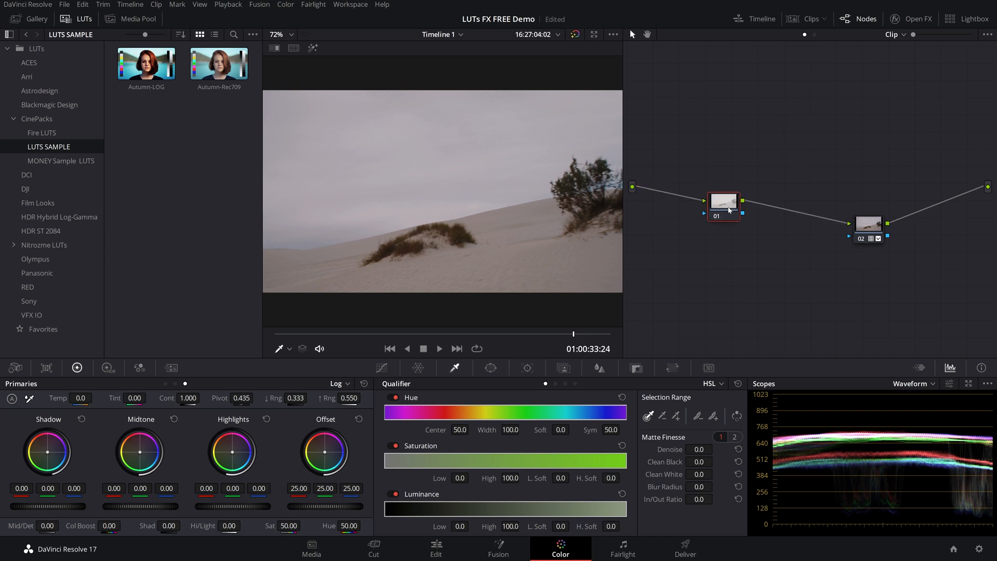
{"action": "left_click_drag", "start_coordinate": [723, 205], "coordinate": [751, 227]}
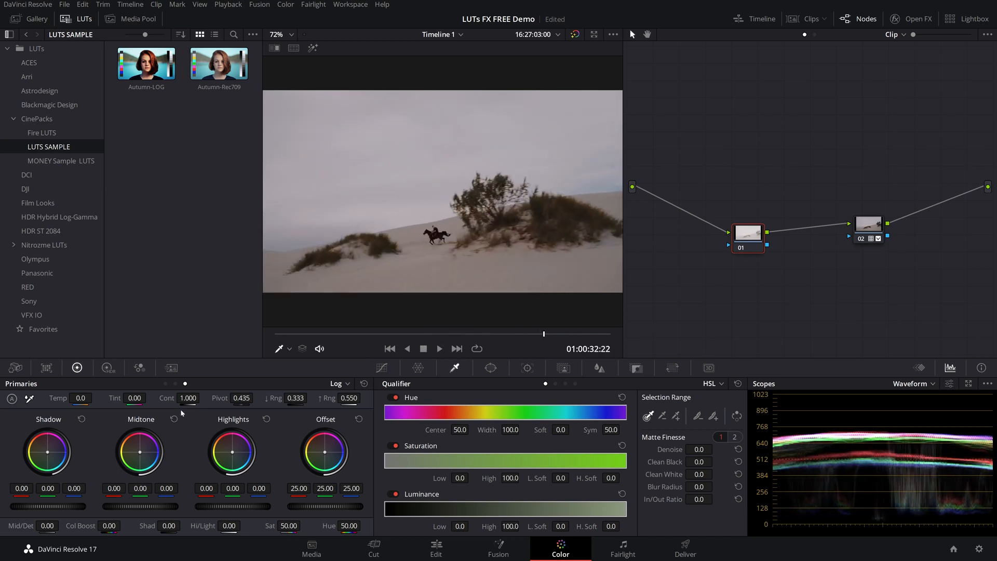
{"action": "left_click", "coordinate": [336, 383]}
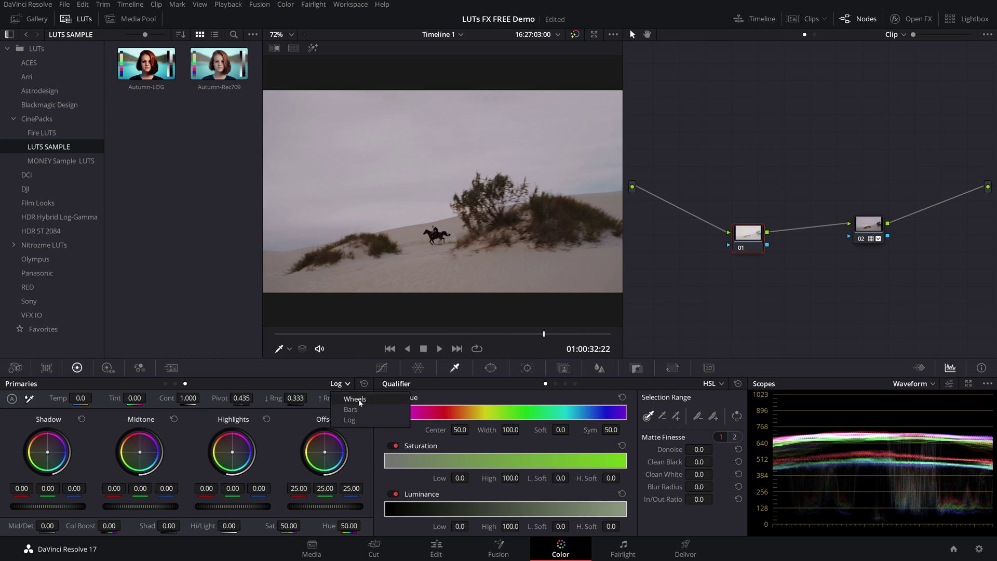
{"action": "left_click", "coordinate": [354, 399]}
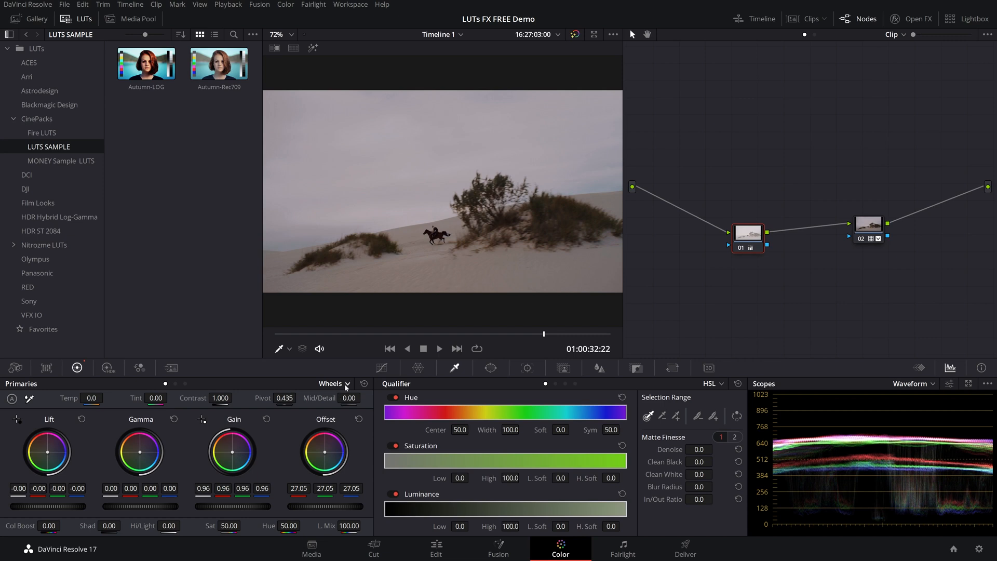
{"action": "left_click", "coordinate": [349, 383]}
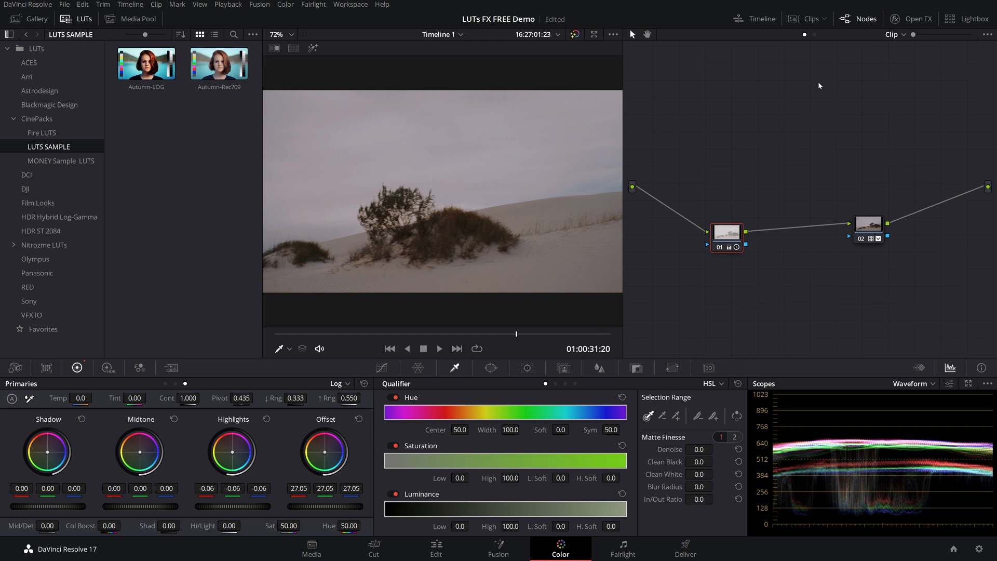
- Switch the node graph to Timeline, push the timeline node's Offset heavily toward magenta, and view the Edit page
{"action": "left_click", "coordinate": [894, 34]}
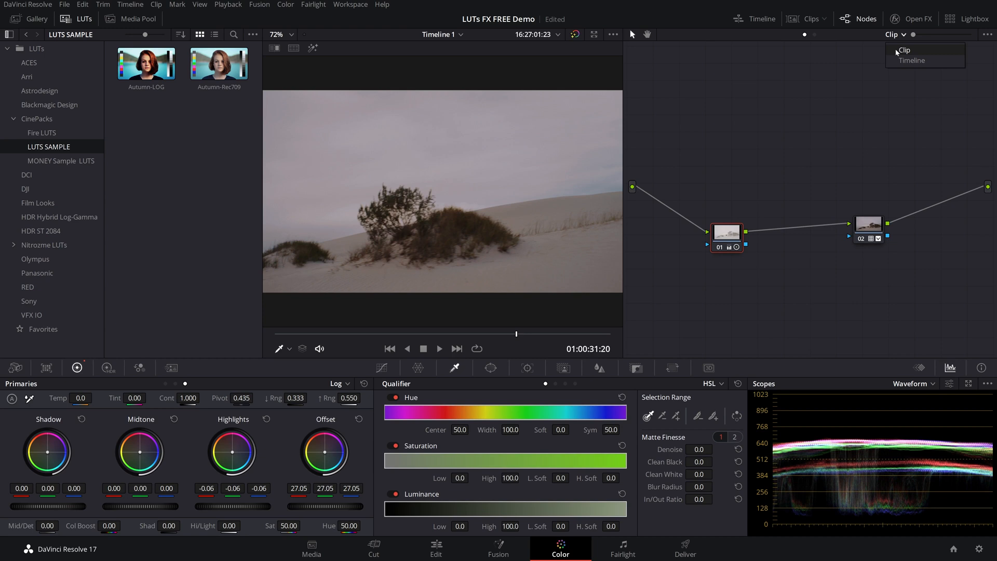
{"action": "mouse_move", "coordinate": [897, 60]}
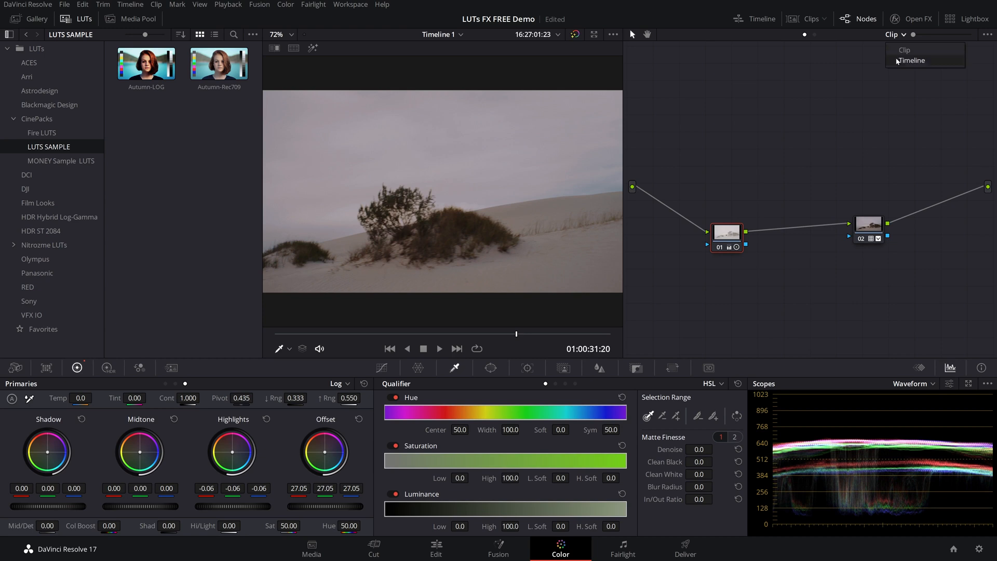
{"action": "left_click", "coordinate": [911, 60]}
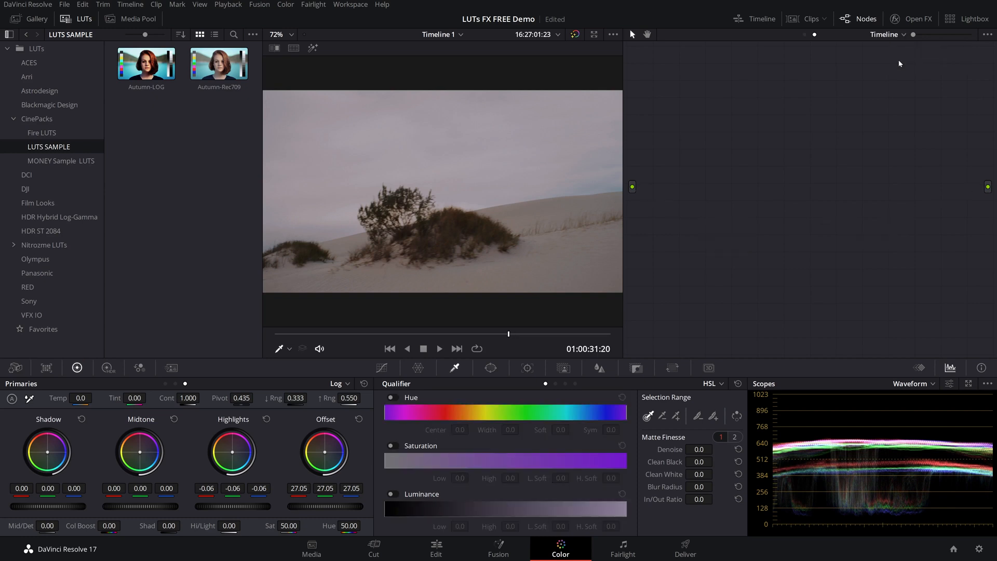
{"action": "mouse_move", "coordinate": [870, 343]}
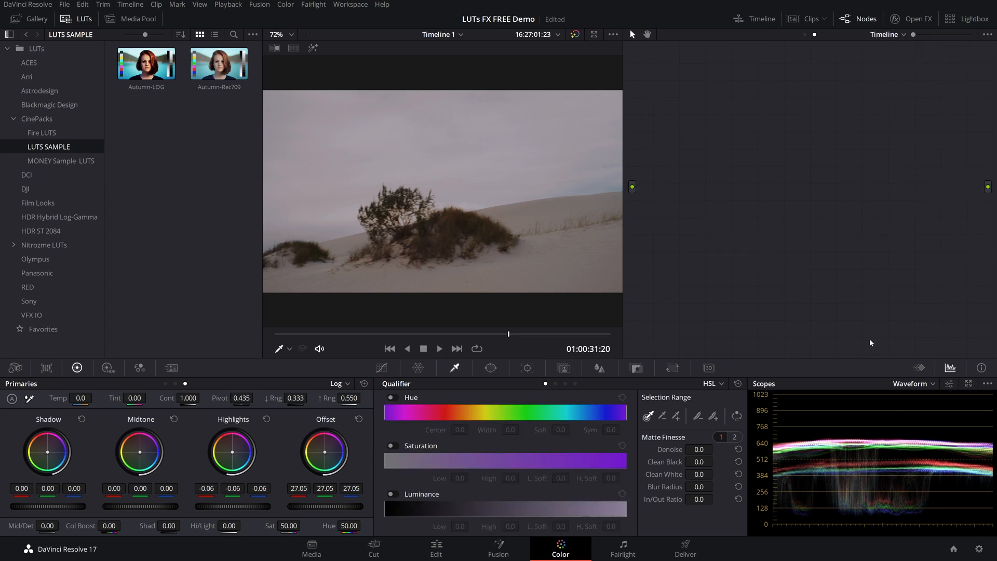
{"action": "mouse_move", "coordinate": [829, 161]}
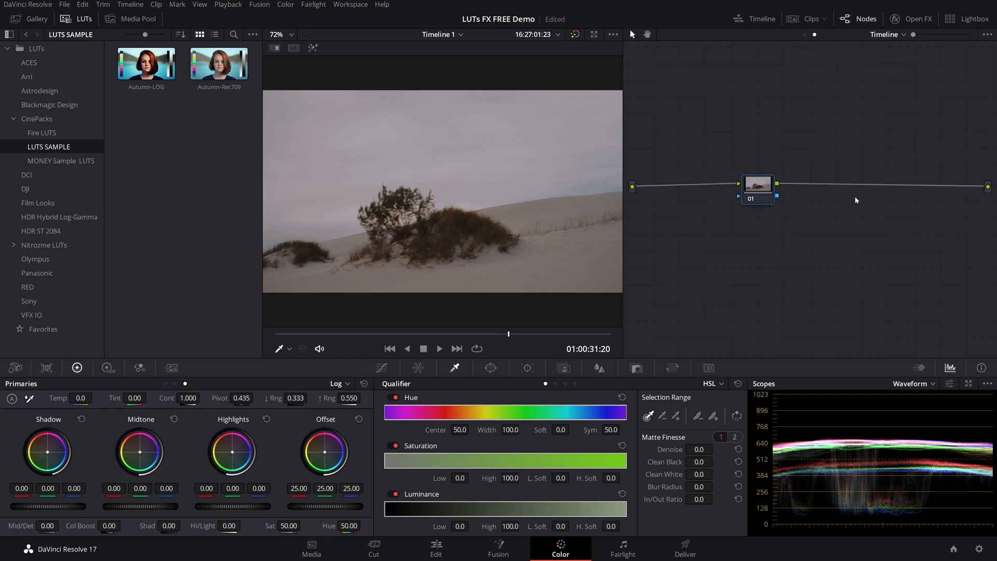
{"action": "left_click_drag", "start_coordinate": [757, 187], "coordinate": [773, 224]}
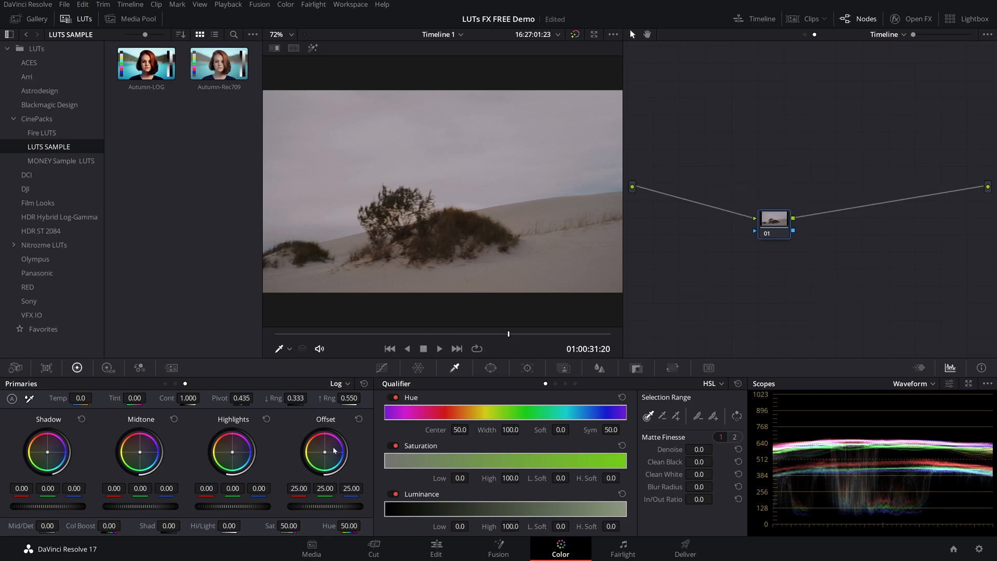
{"action": "left_click_drag", "start_coordinate": [324, 451], "coordinate": [335, 438]}
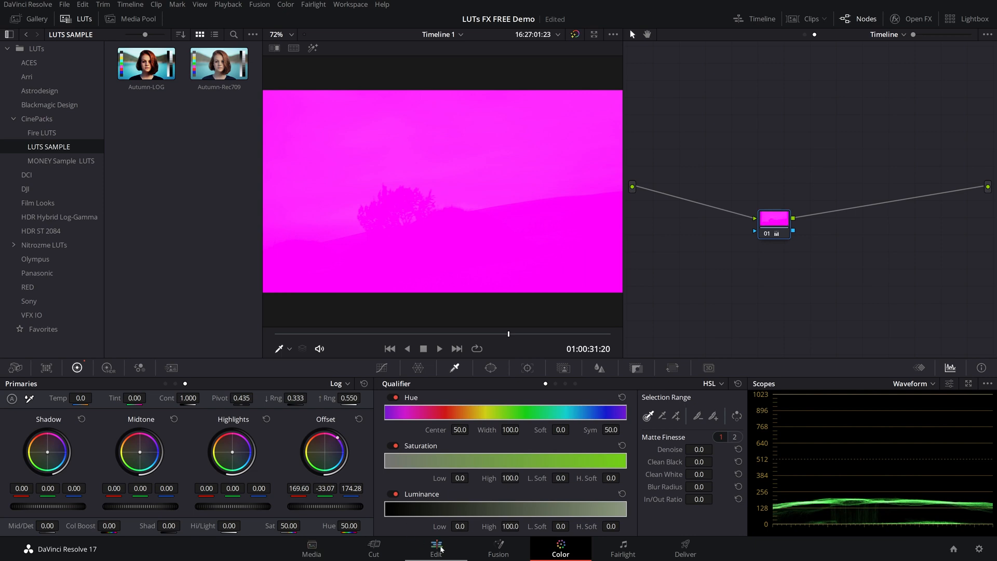
{"action": "left_click", "coordinate": [435, 546]}
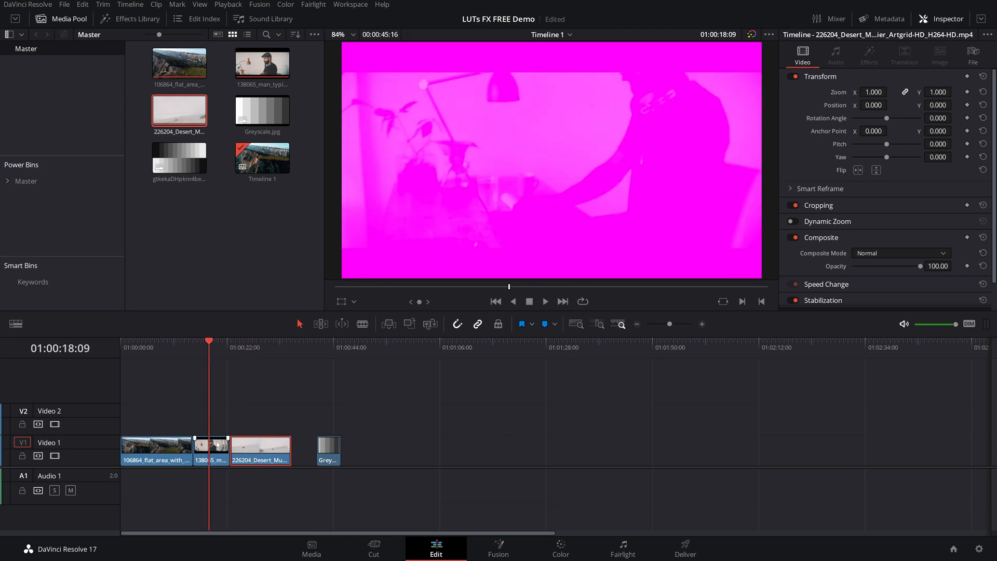
- Select the aerial canyon clip on the timeline and bring it up on the Color page with its node graph shown
{"action": "left_click", "coordinate": [280, 341]}
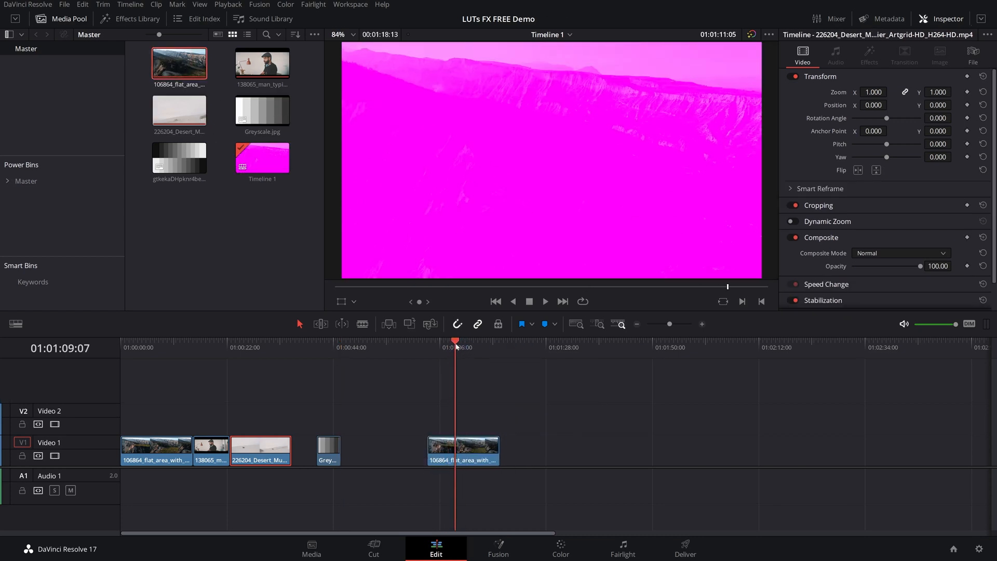
{"action": "left_click", "coordinate": [559, 553]}
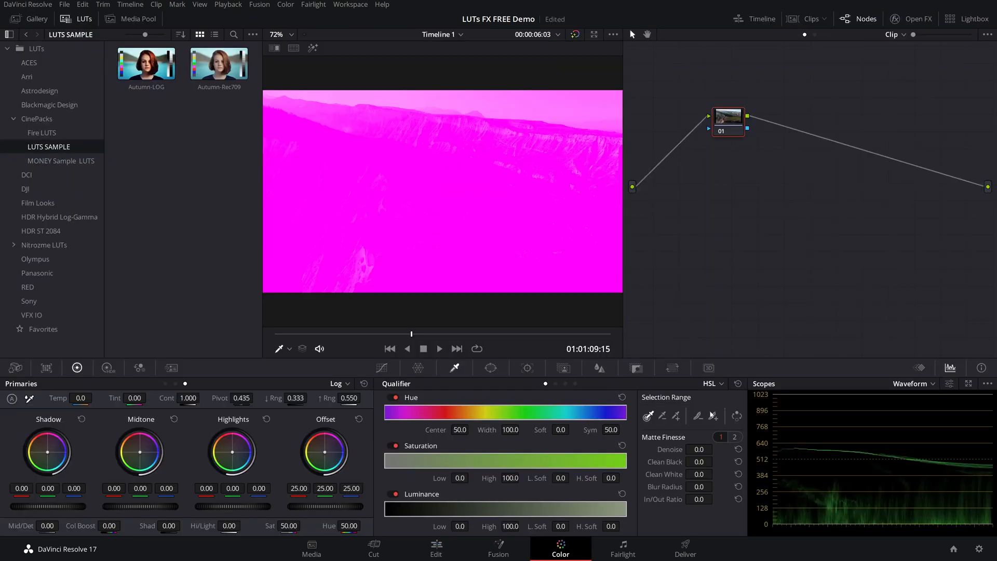
{"action": "left_click_drag", "start_coordinate": [727, 117], "coordinate": [800, 233]}
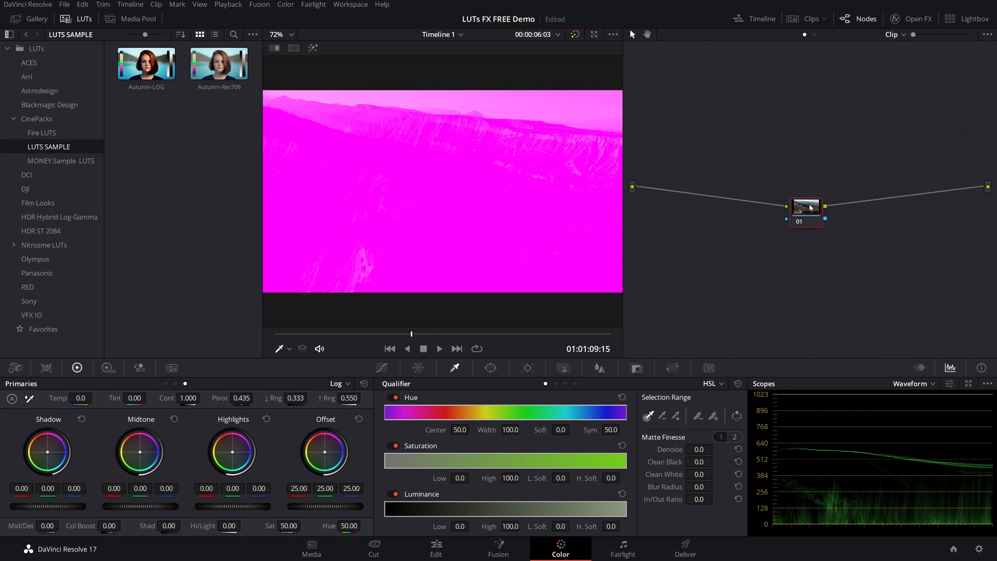
- Show the timeline node graph, clear the magenta timeline grade, and go to the Edit page
{"action": "left_click", "coordinate": [890, 34]}
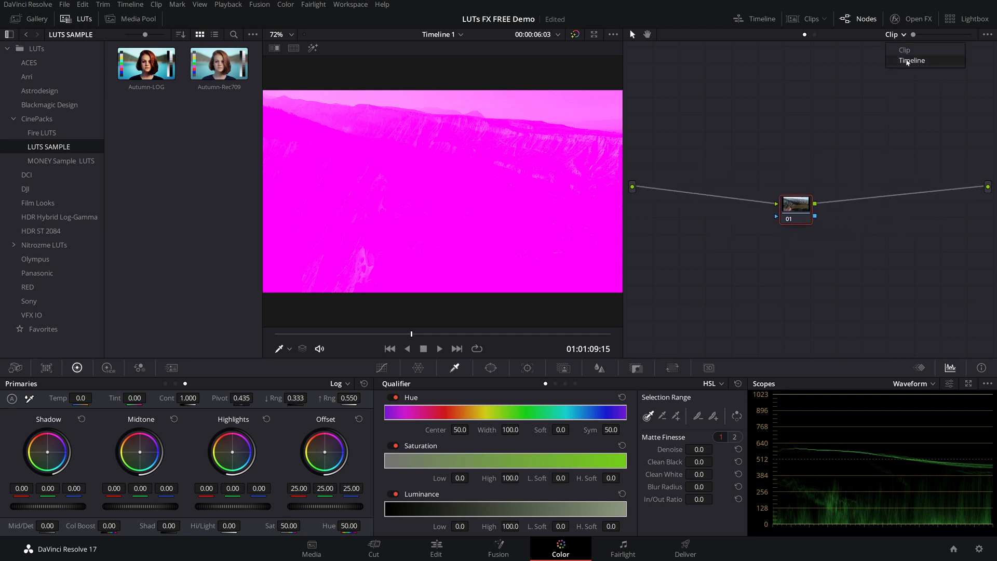
{"action": "left_click", "coordinate": [912, 60]}
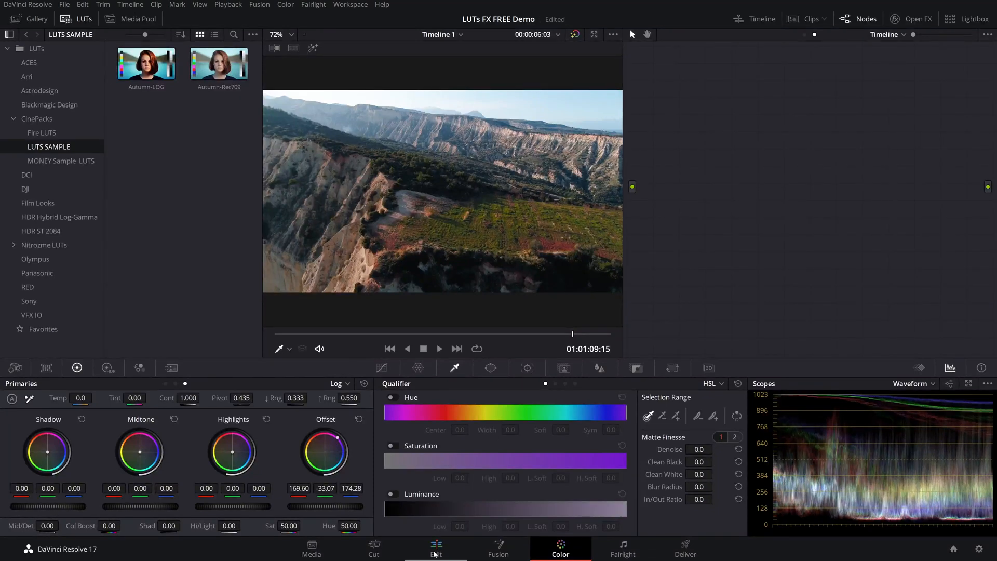
{"action": "left_click", "coordinate": [435, 546]}
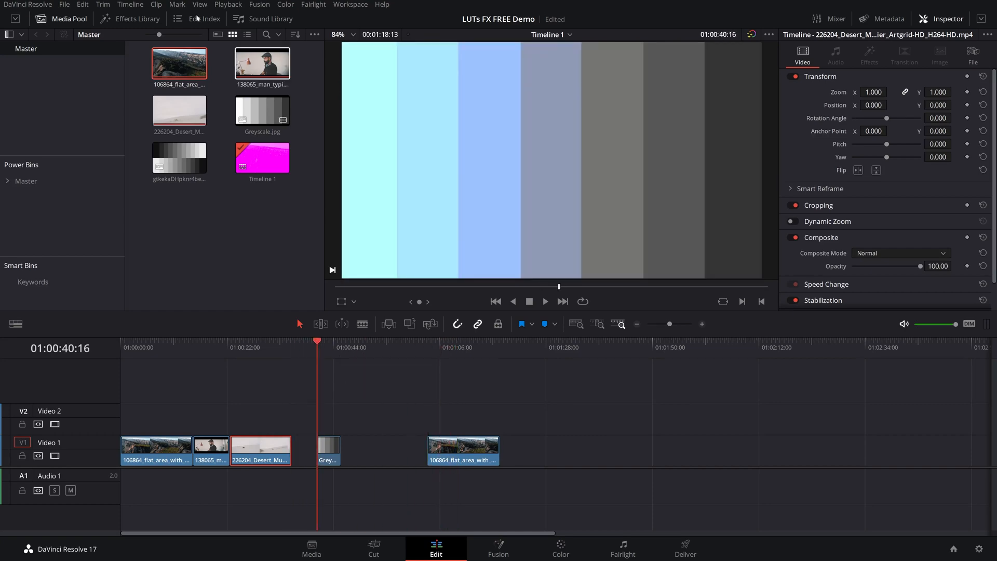
- Drop an Adjustment Clip from Effects Library above the canyon clip and grade its Offset pink on the Color page
{"action": "left_click", "coordinate": [128, 19]}
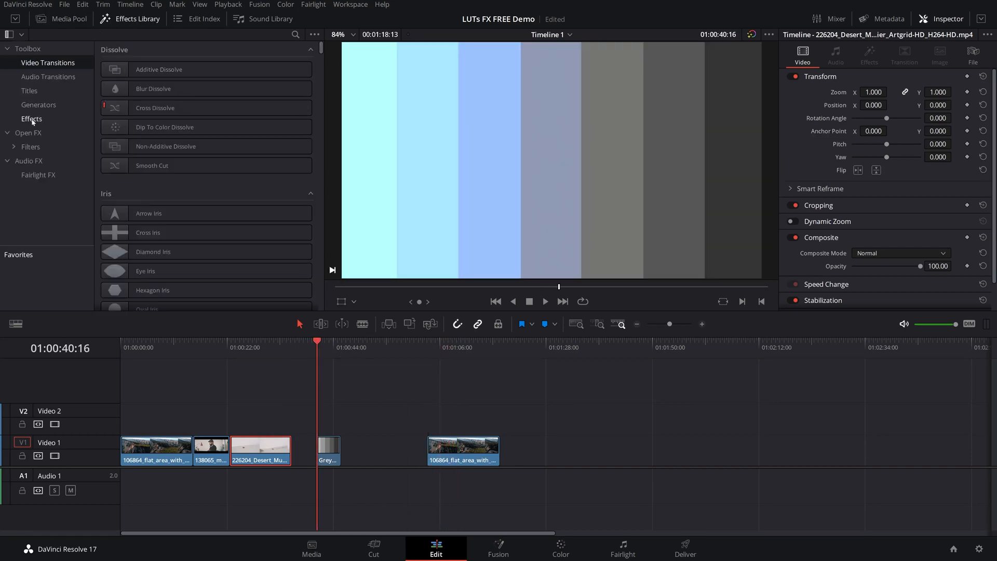
{"action": "left_click", "coordinate": [31, 119]}
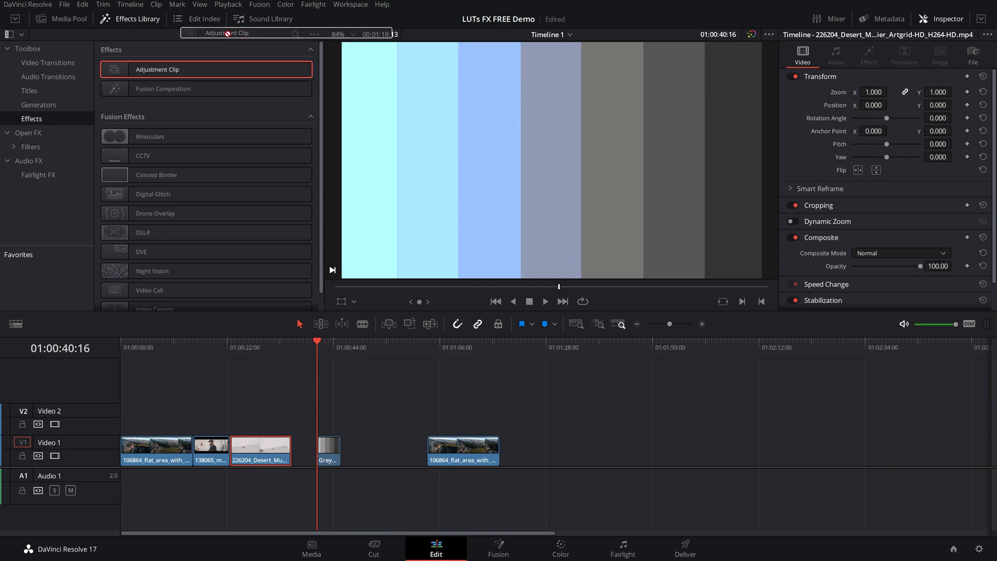
{"action": "left_click_drag", "start_coordinate": [158, 69], "coordinate": [432, 415]}
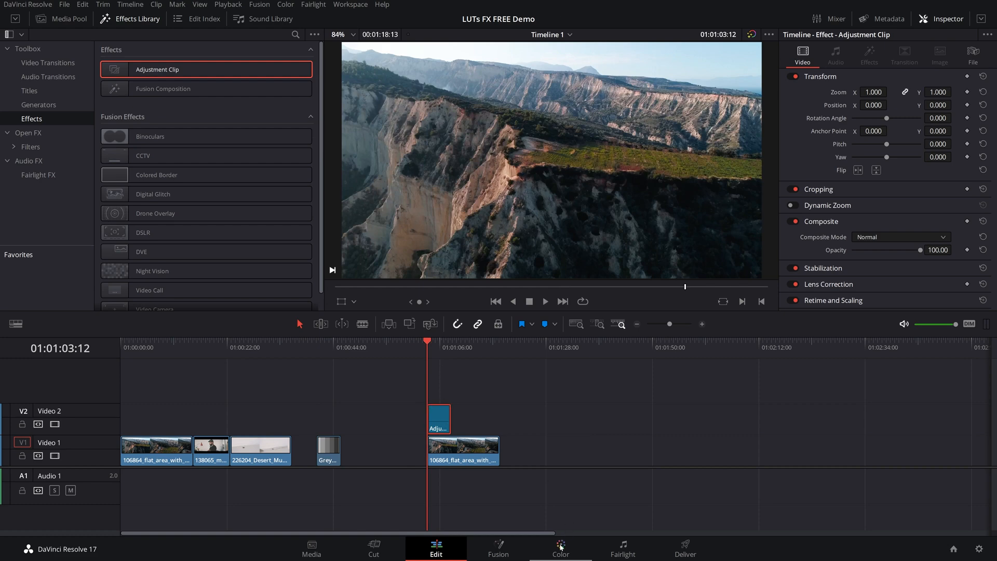
{"action": "left_click", "coordinate": [559, 548]}
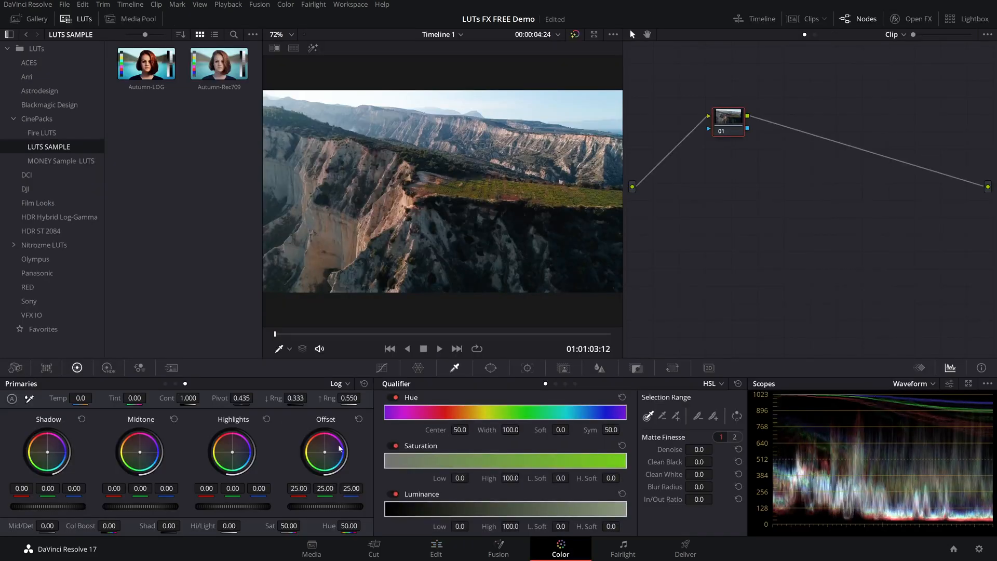
{"action": "left_click_drag", "start_coordinate": [324, 452], "coordinate": [336, 442]}
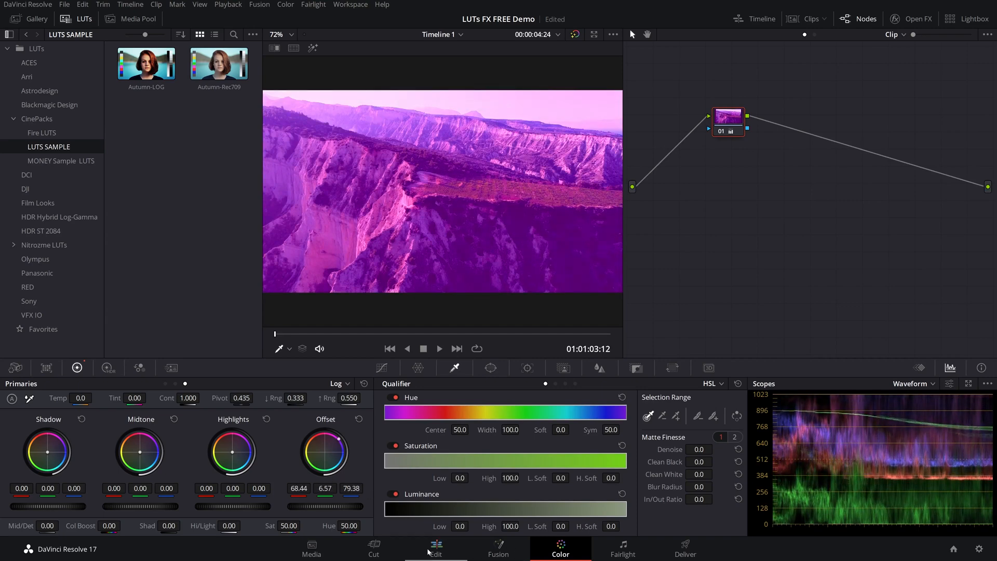
- Extend the adjustment clip to about 1:28 over the desert clip and compare frames inside and outside it
{"action": "left_click", "coordinate": [434, 546]}
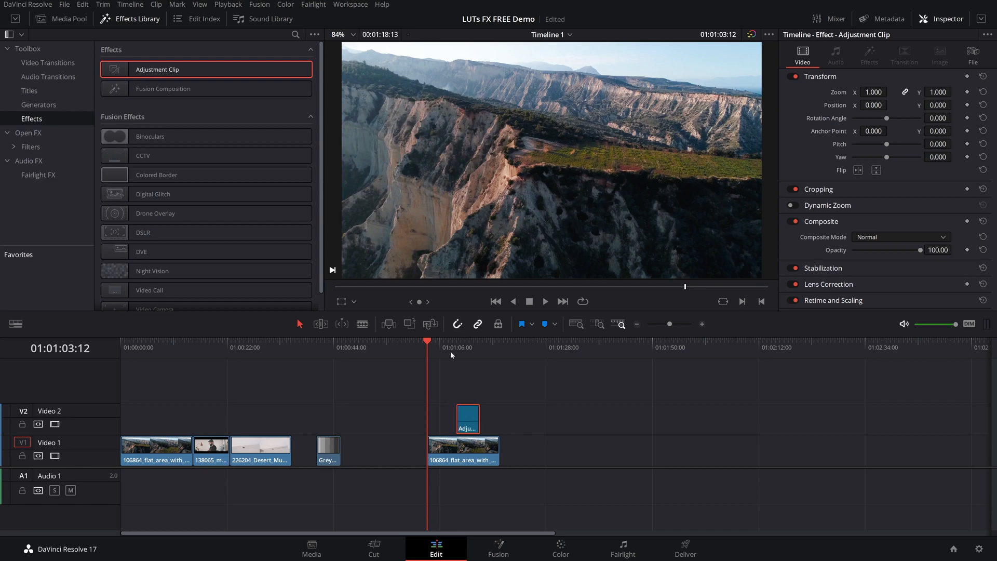
{"action": "left_click", "coordinate": [467, 419]}
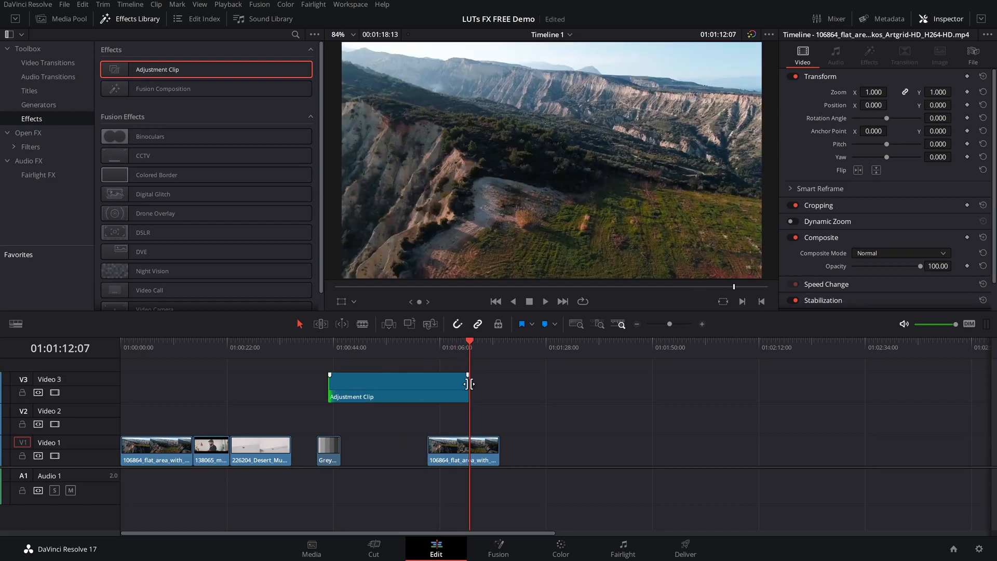
{"action": "left_click_drag", "start_coordinate": [469, 383], "coordinate": [578, 383]}
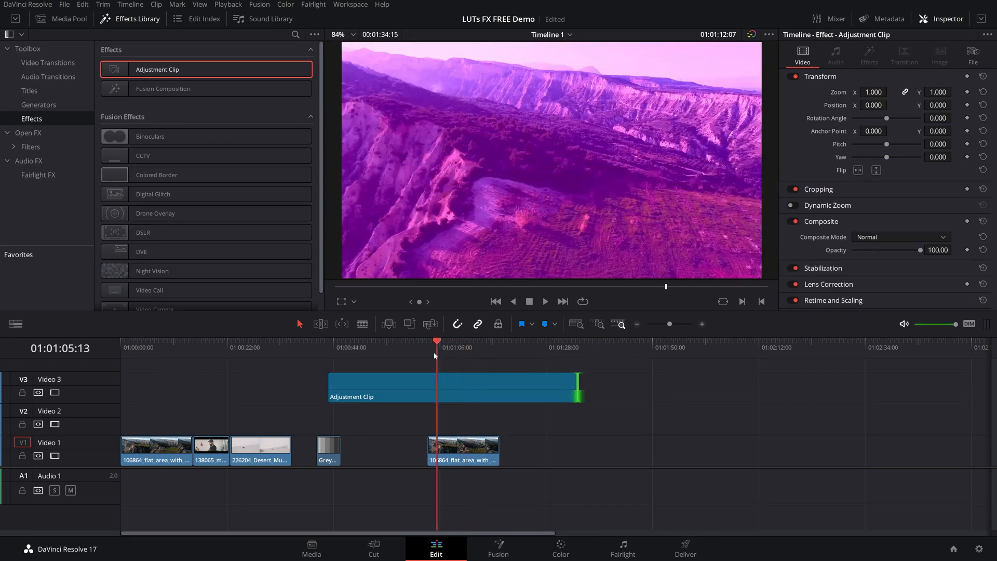
{"action": "left_click", "coordinate": [470, 343]}
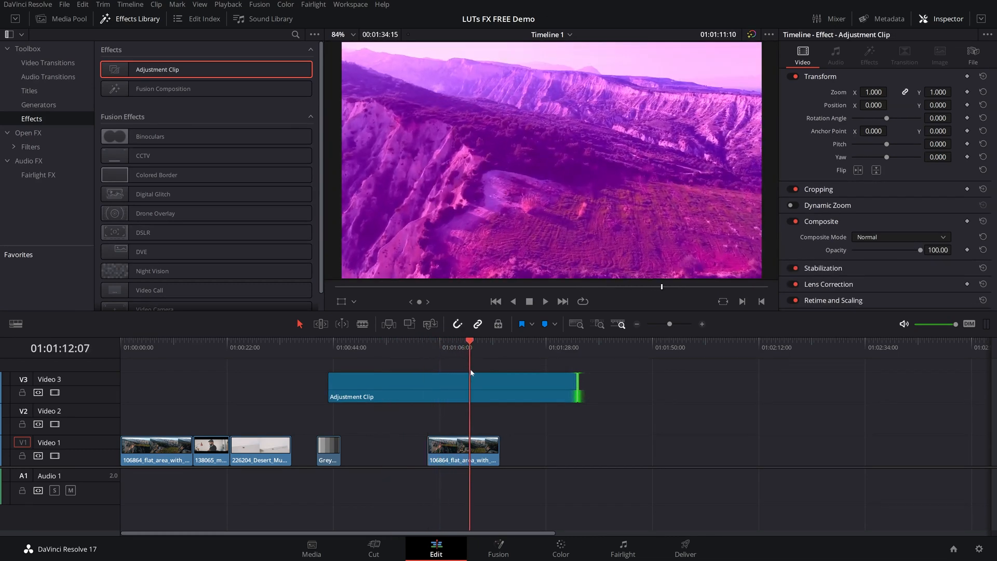
{"action": "left_click", "coordinate": [213, 347]}
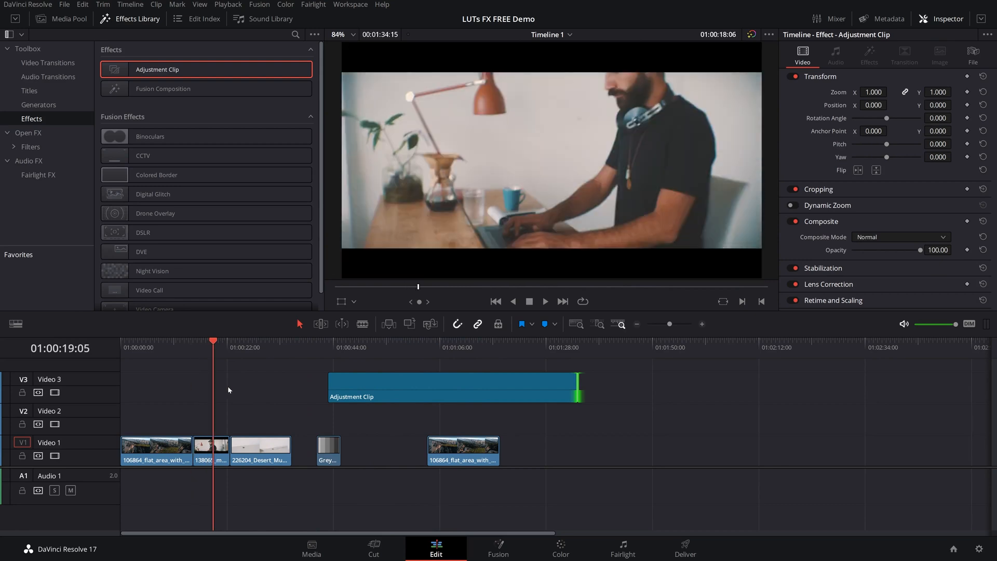
{"action": "left_click", "coordinate": [560, 559]}
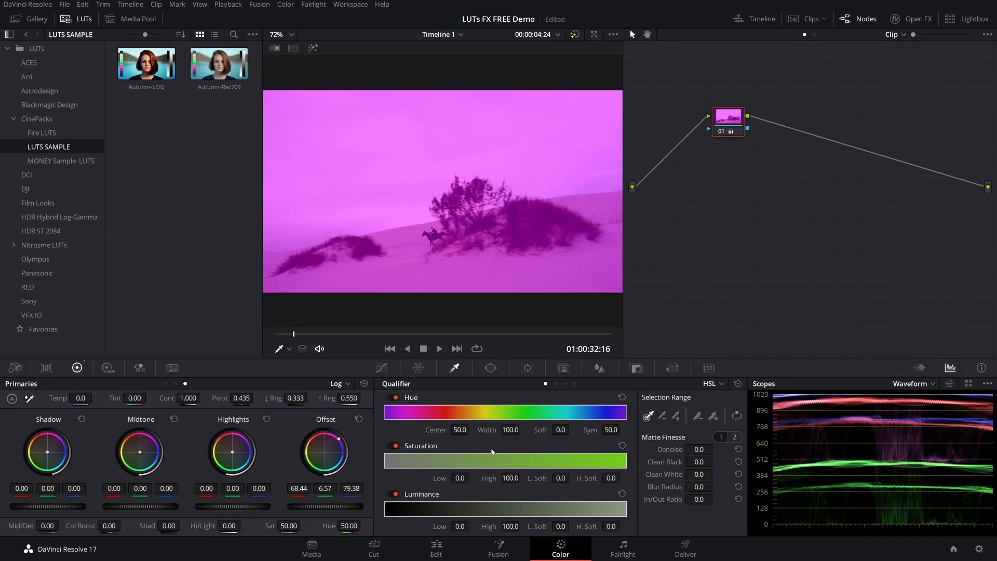